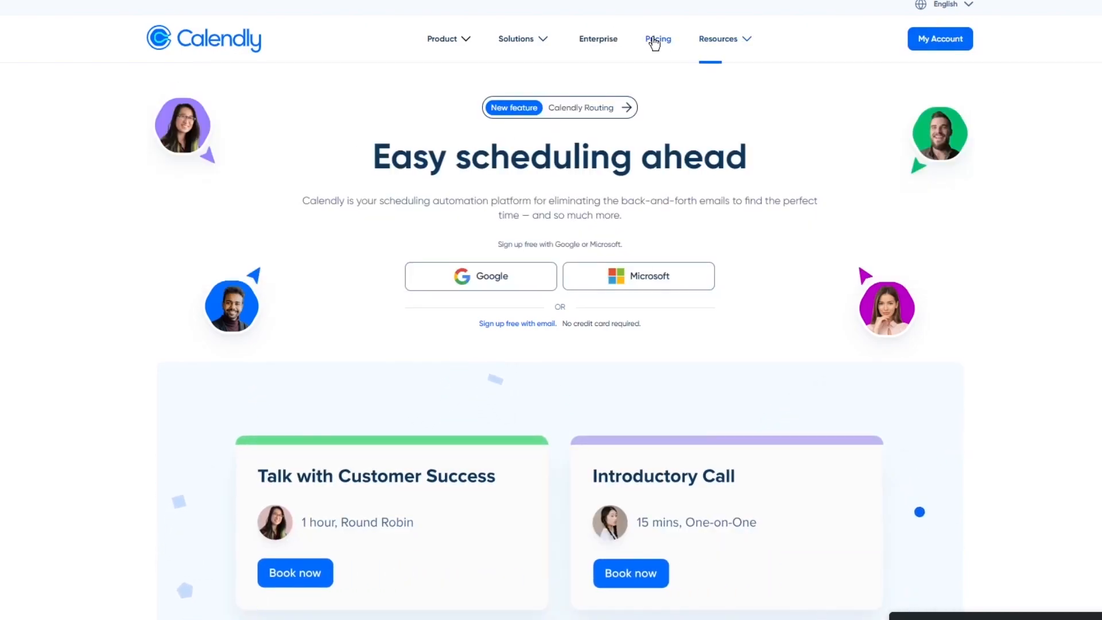
Browse the Product and Solutions menus, then open Pricing and scroll through the Free, Standard, Teams and Enterprise plans.
{"action": "left_click", "coordinate": [441, 38]}
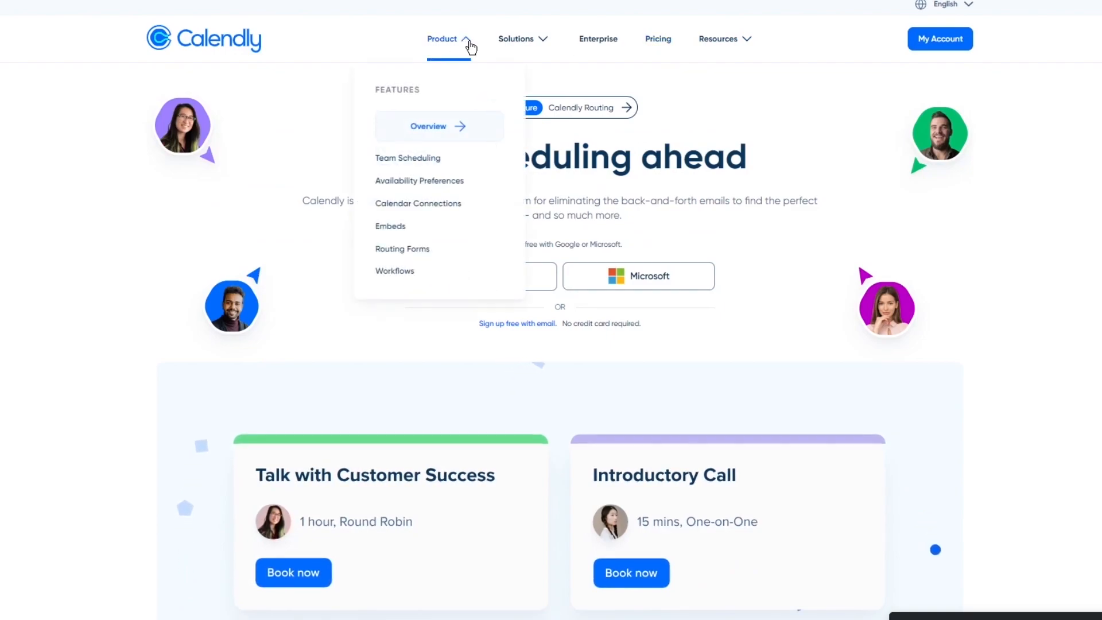
{"action": "left_click", "coordinate": [516, 38]}
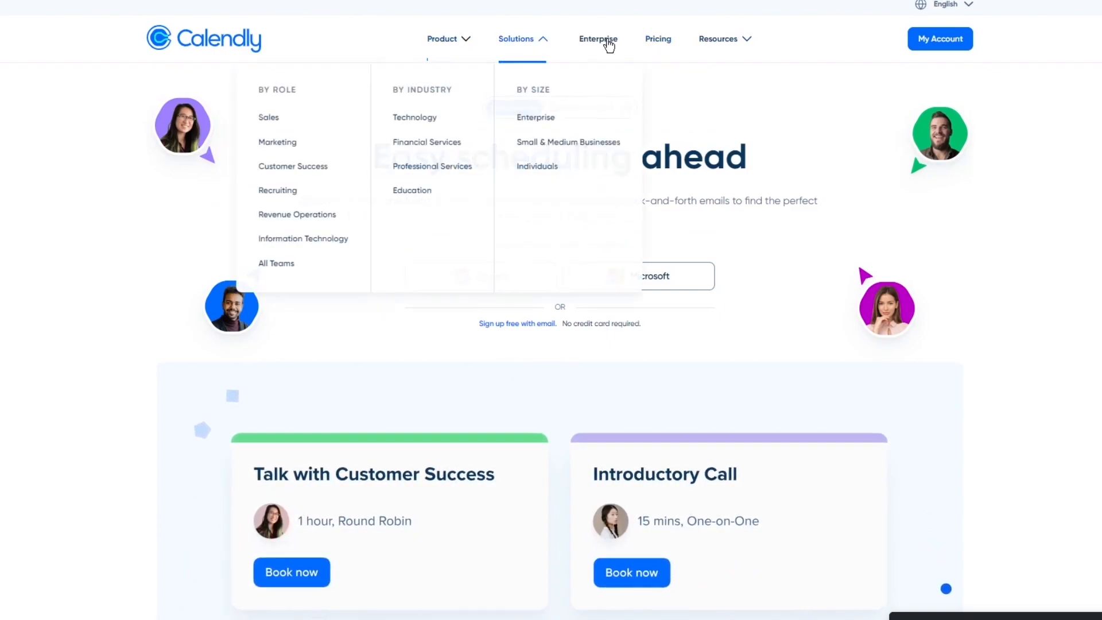
{"action": "left_click", "coordinate": [656, 38]}
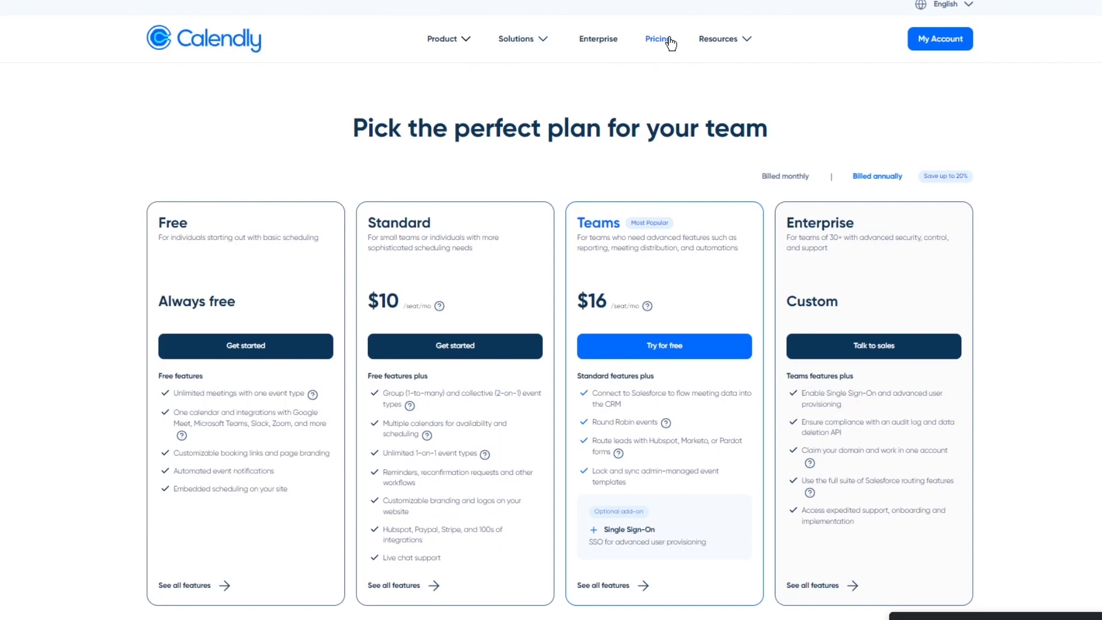
{"action": "scroll", "scroll_direction": "down", "scroll_amount": 3}
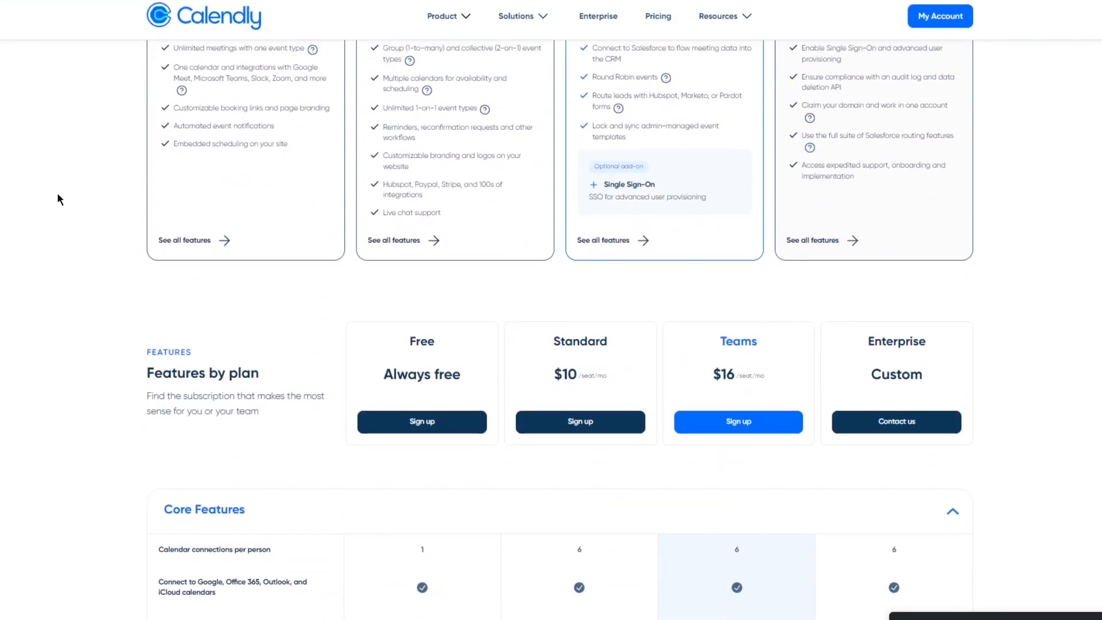
{"action": "scroll", "scroll_direction": "down", "scroll_amount": 3}
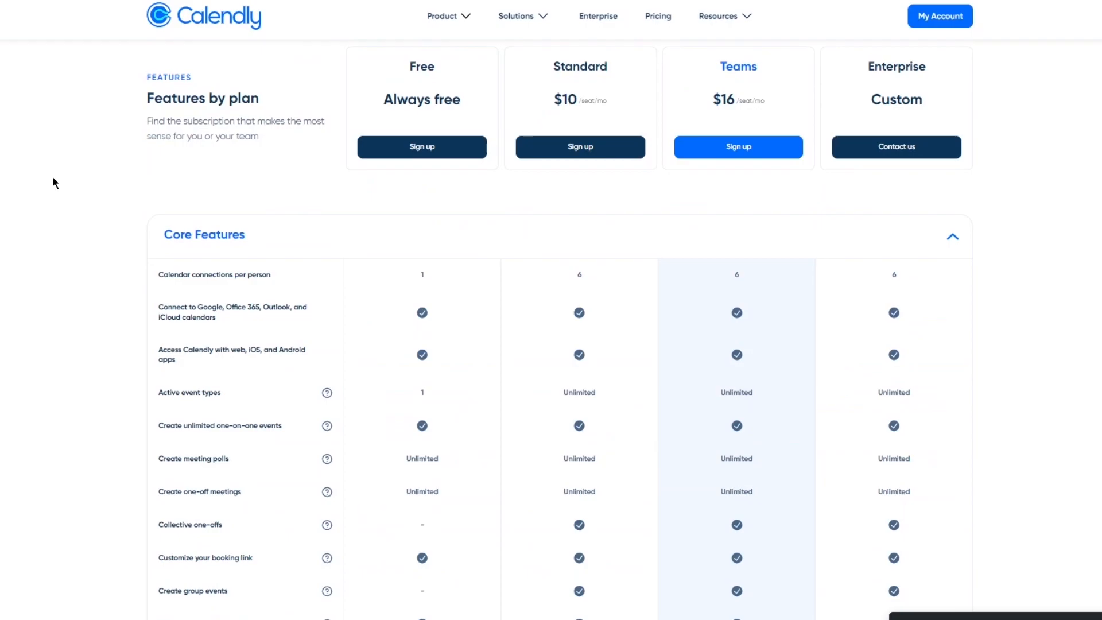
{"action": "scroll", "scroll_direction": "down", "scroll_amount": 3}
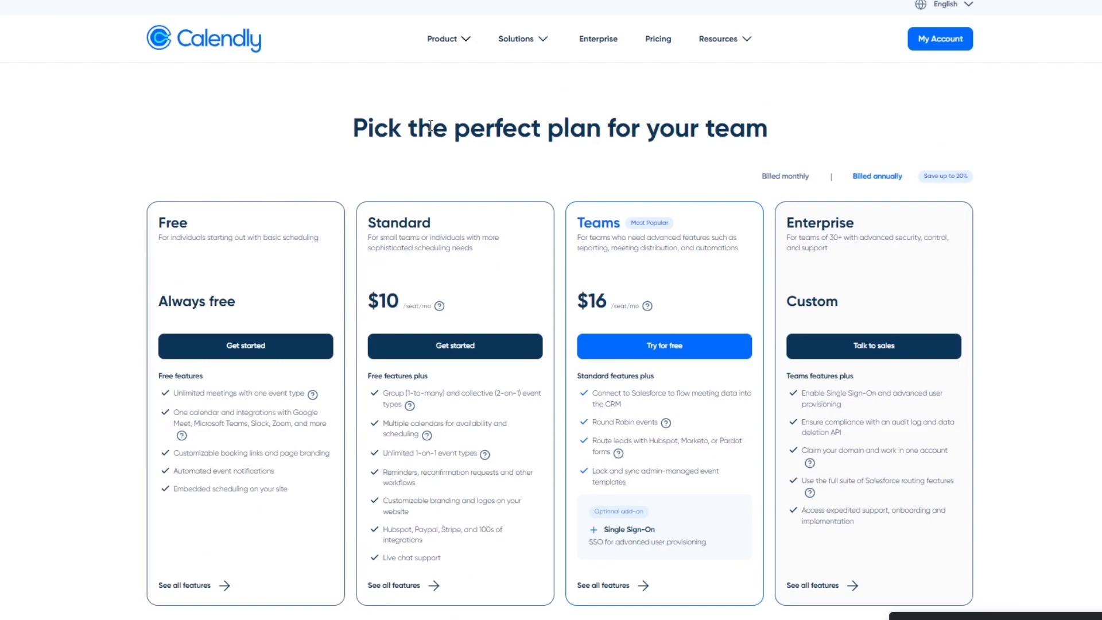
{"action": "mouse_move", "coordinate": [944, 32]}
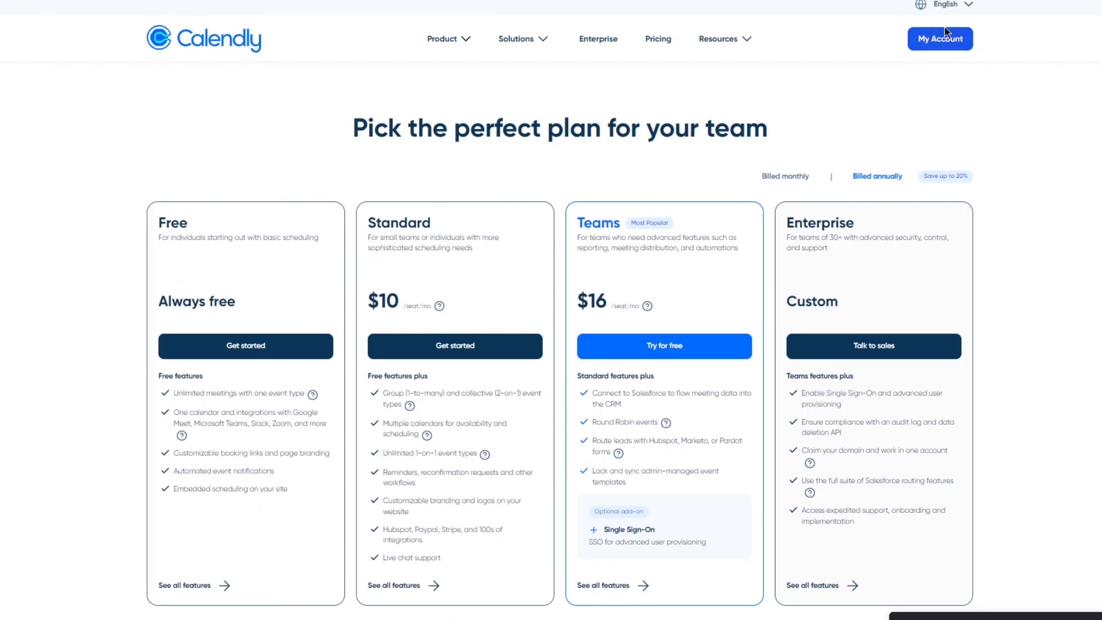
Open My Account, then view the Scheduled Events, Workflows and Routing sections in turn.
{"action": "left_click", "coordinate": [939, 39]}
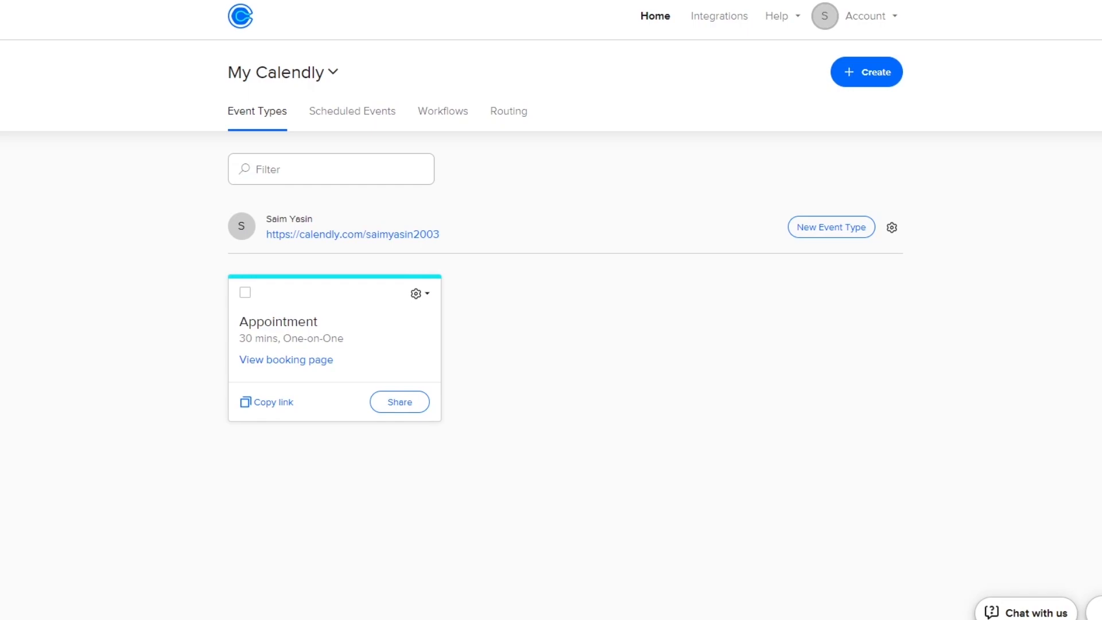
{"action": "mouse_move", "coordinate": [631, 432]}
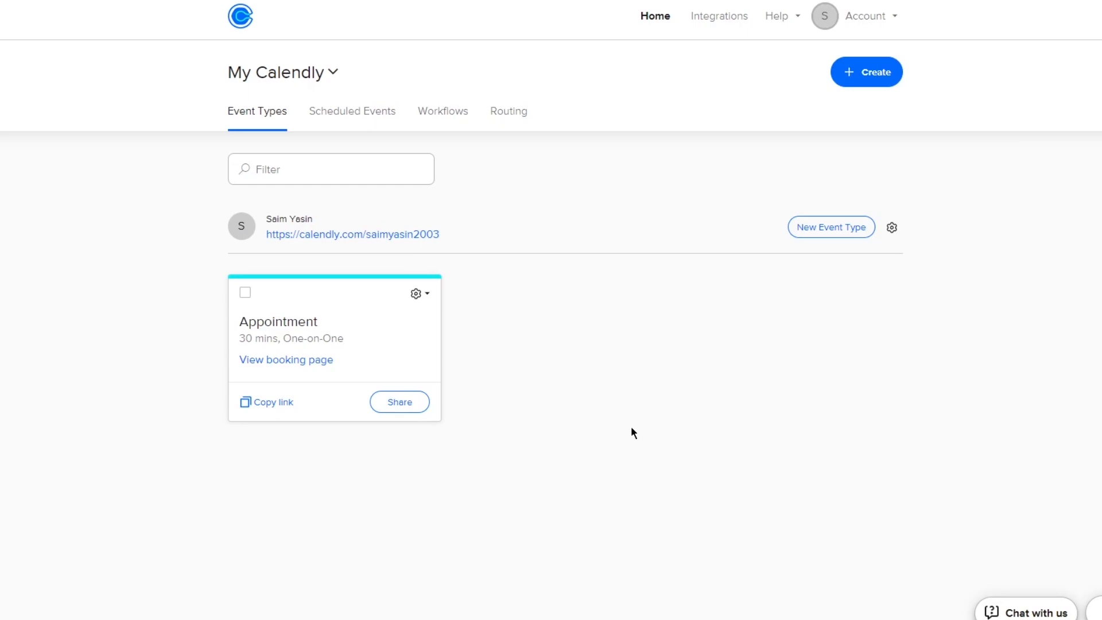
{"action": "mouse_move", "coordinate": [292, 92]}
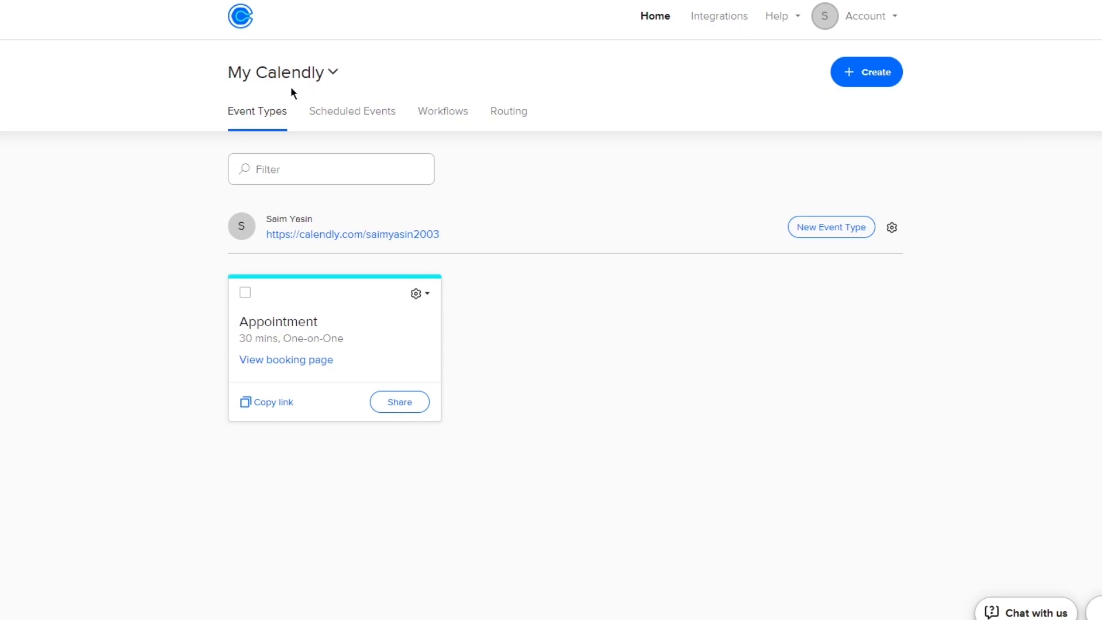
{"action": "mouse_move", "coordinate": [272, 119]}
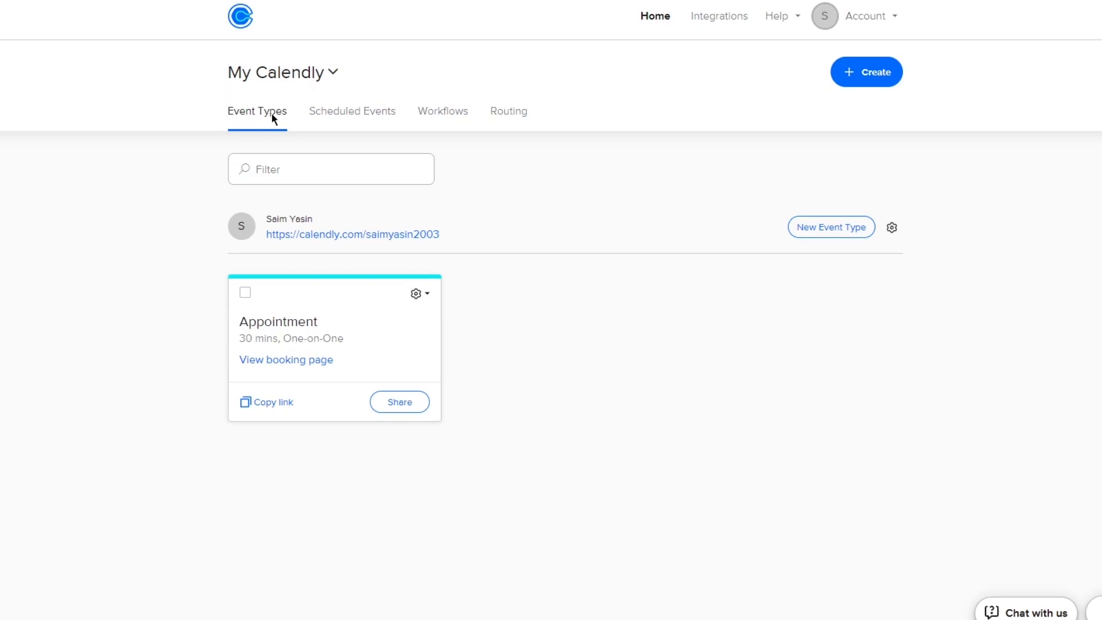
{"action": "mouse_move", "coordinate": [250, 125]}
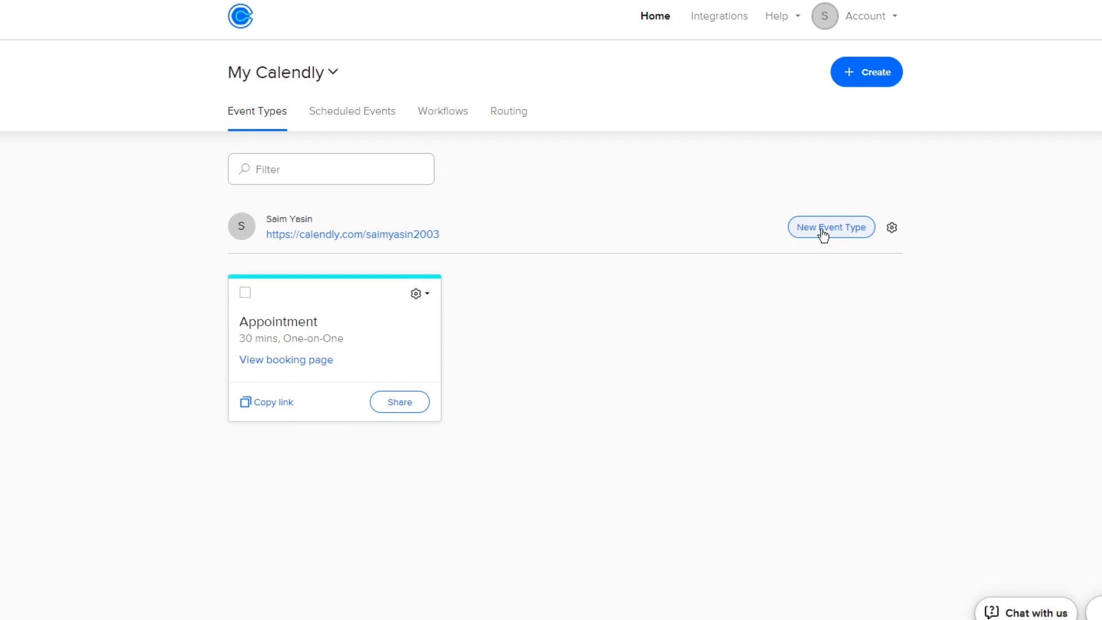
{"action": "mouse_move", "coordinate": [267, 95]}
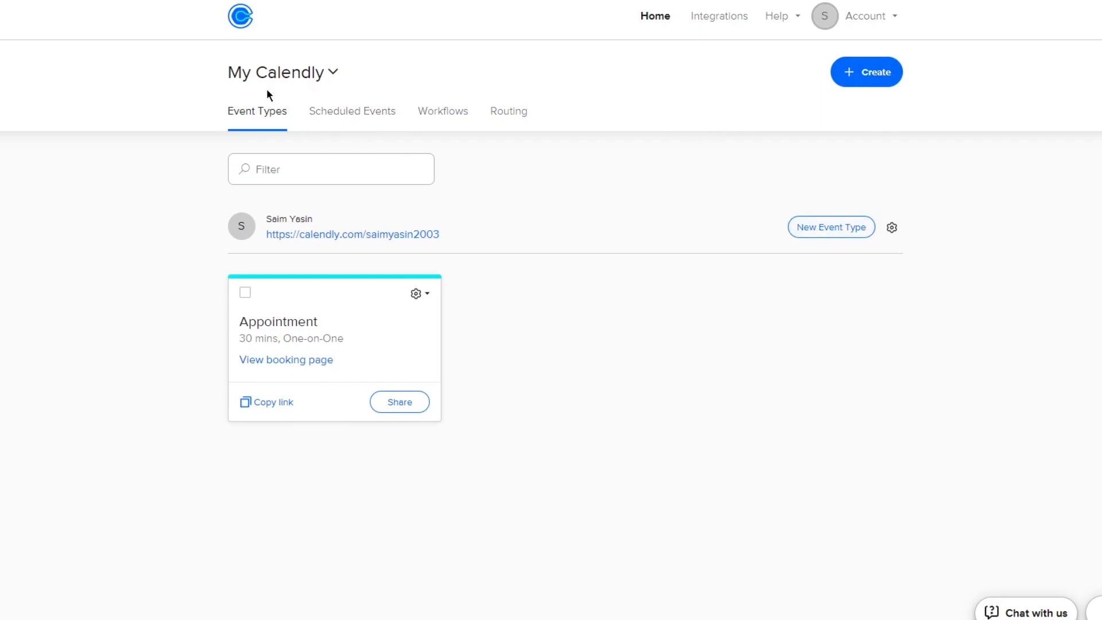
{"action": "left_click", "coordinate": [346, 110]}
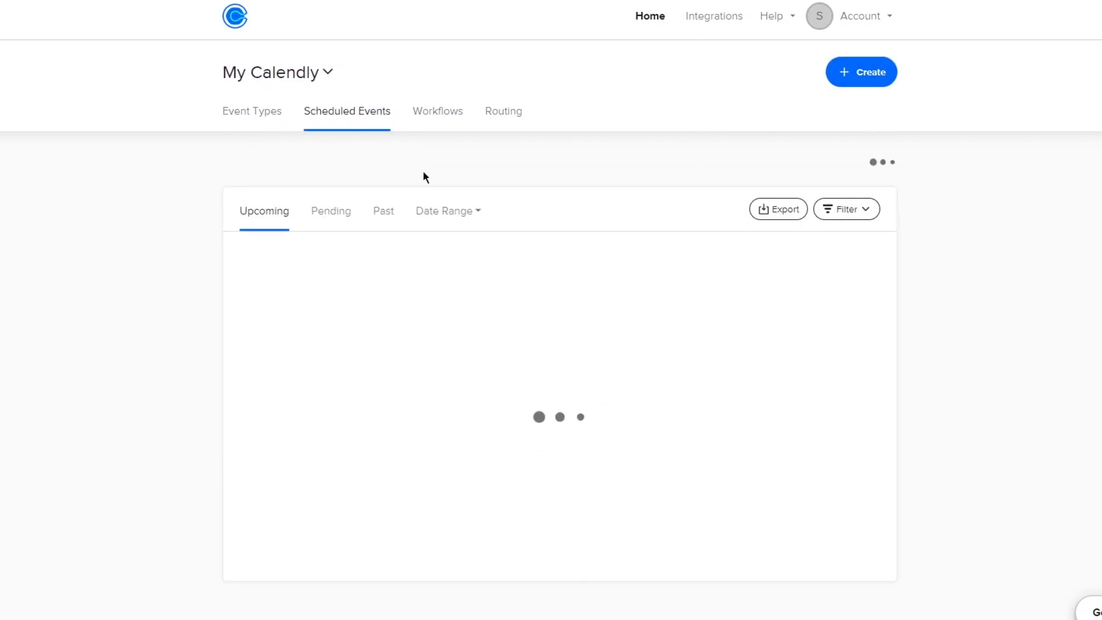
{"action": "left_click", "coordinate": [437, 111]}
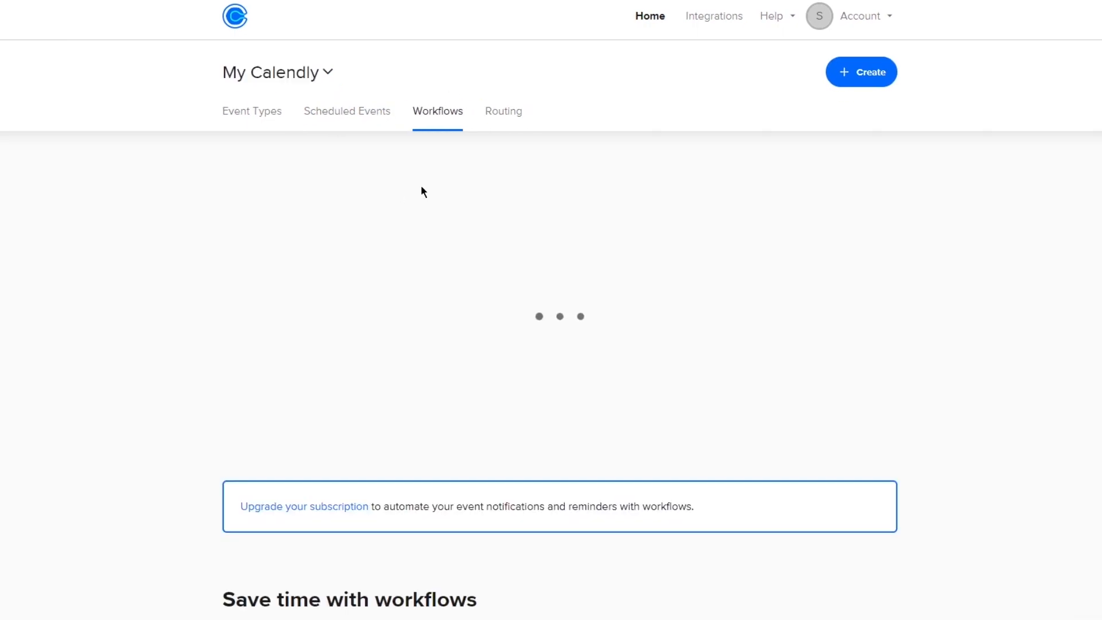
{"action": "scroll", "scroll_direction": "down", "scroll_amount": 3}
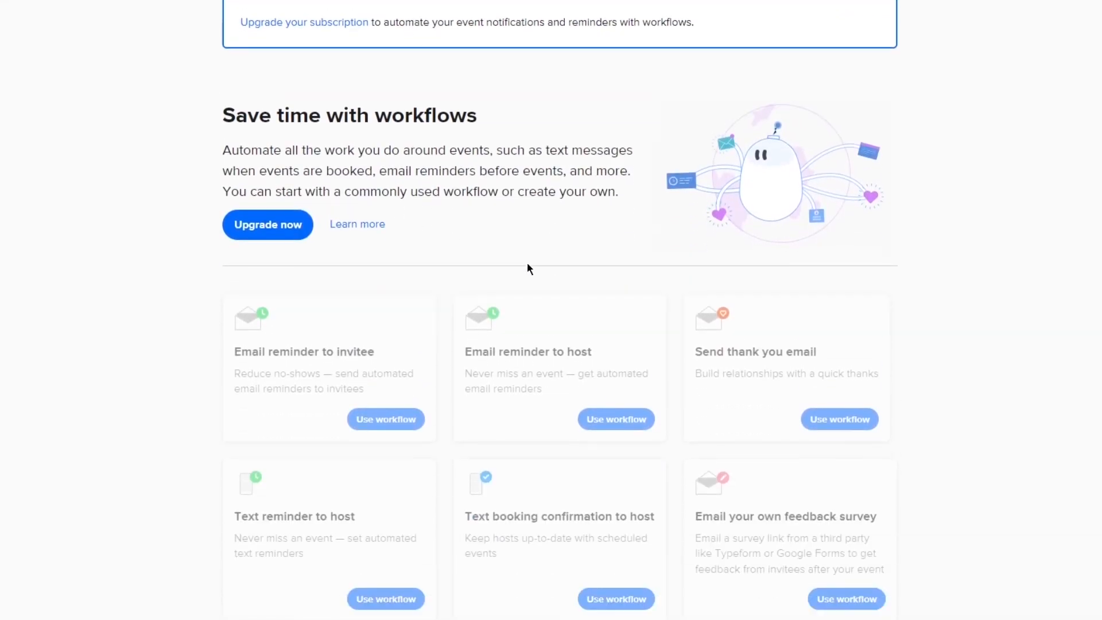
{"action": "scroll", "scroll_direction": "down", "scroll_amount": 3}
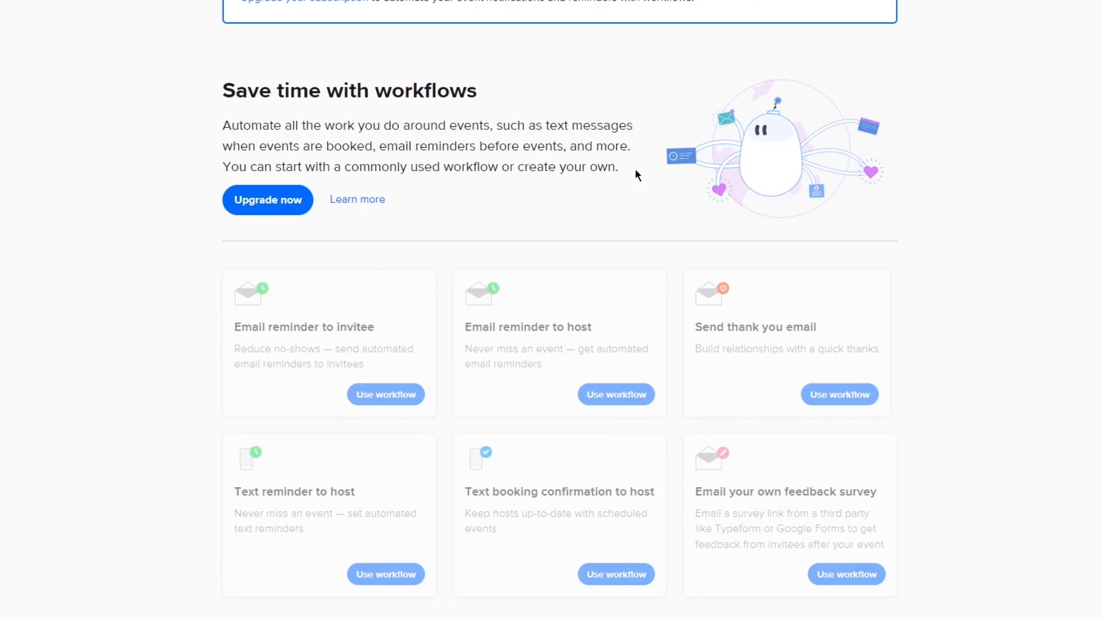
{"action": "left_click", "coordinate": [507, 132]}
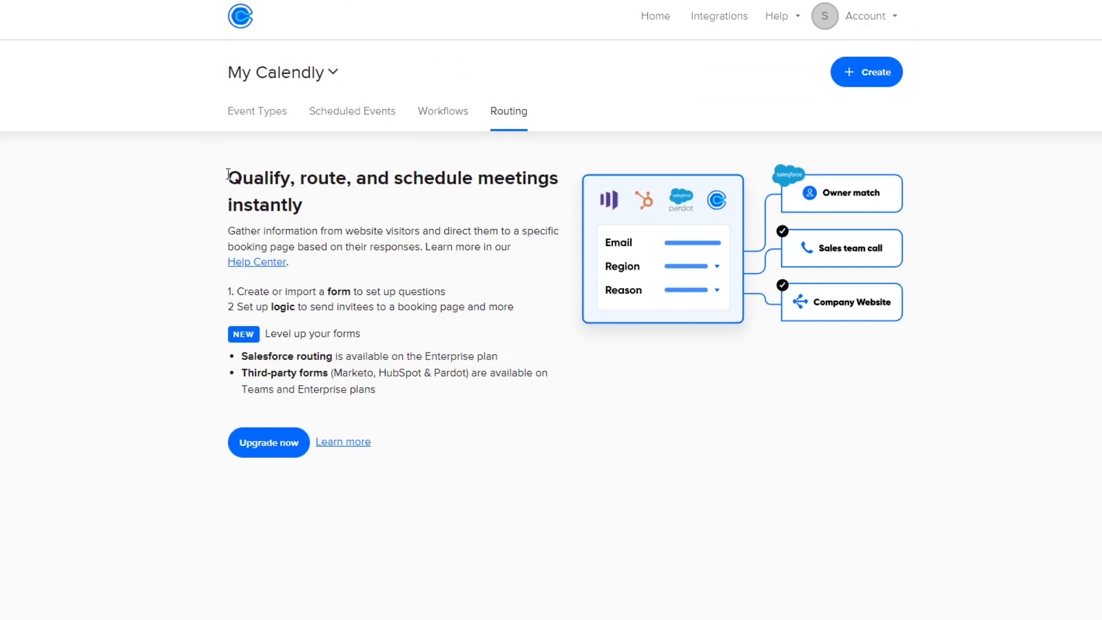
{"action": "mouse_move", "coordinate": [543, 223]}
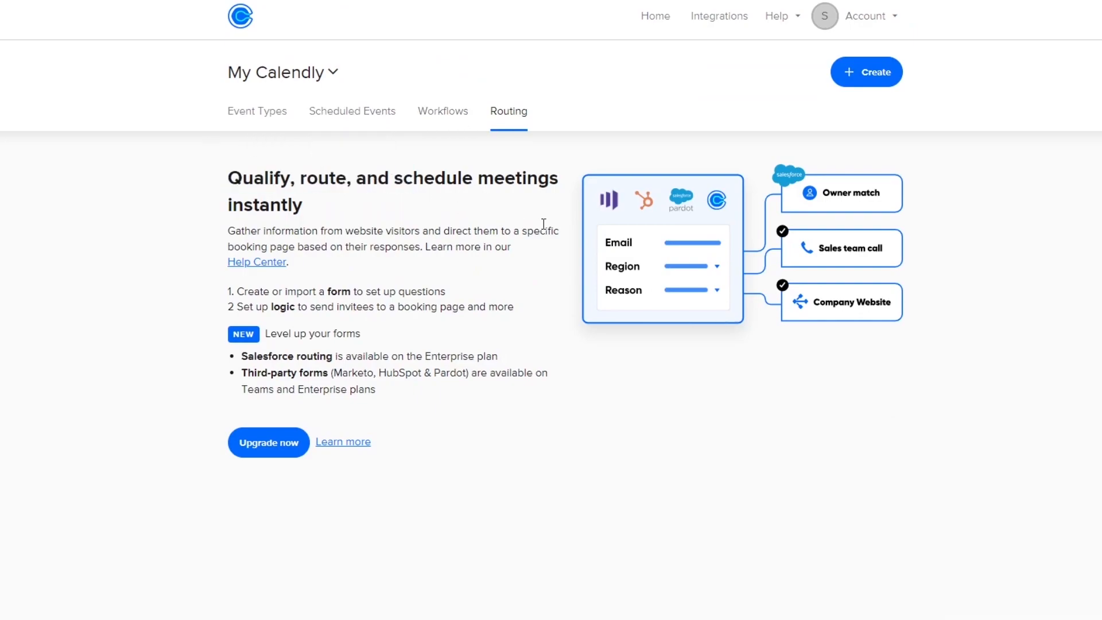
{"action": "mouse_move", "coordinate": [567, 234]}
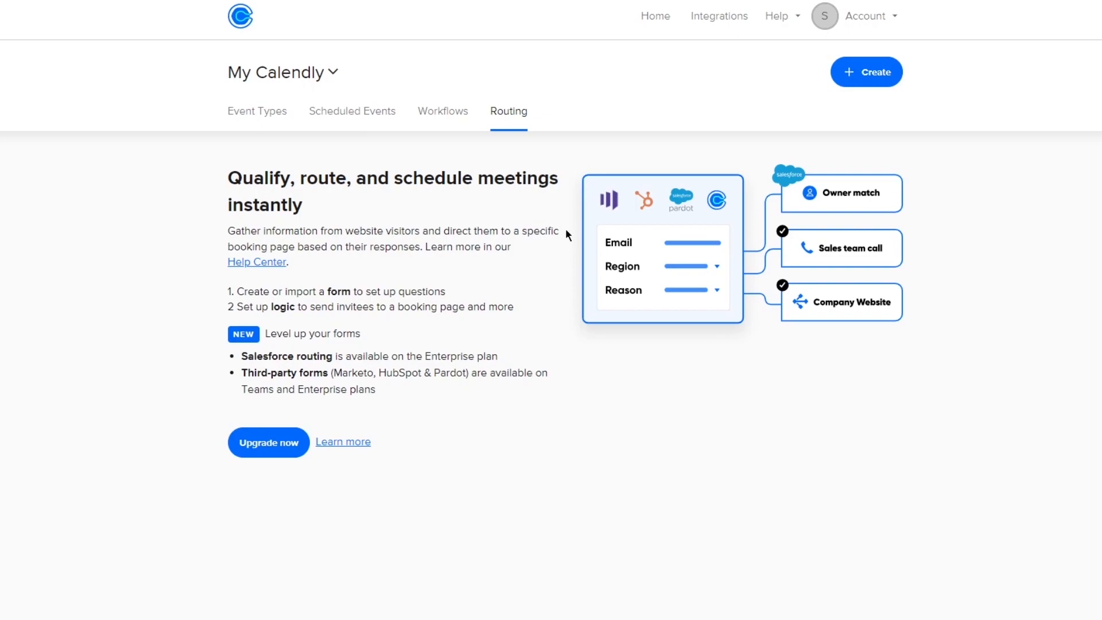
{"action": "mouse_move", "coordinate": [579, 239]}
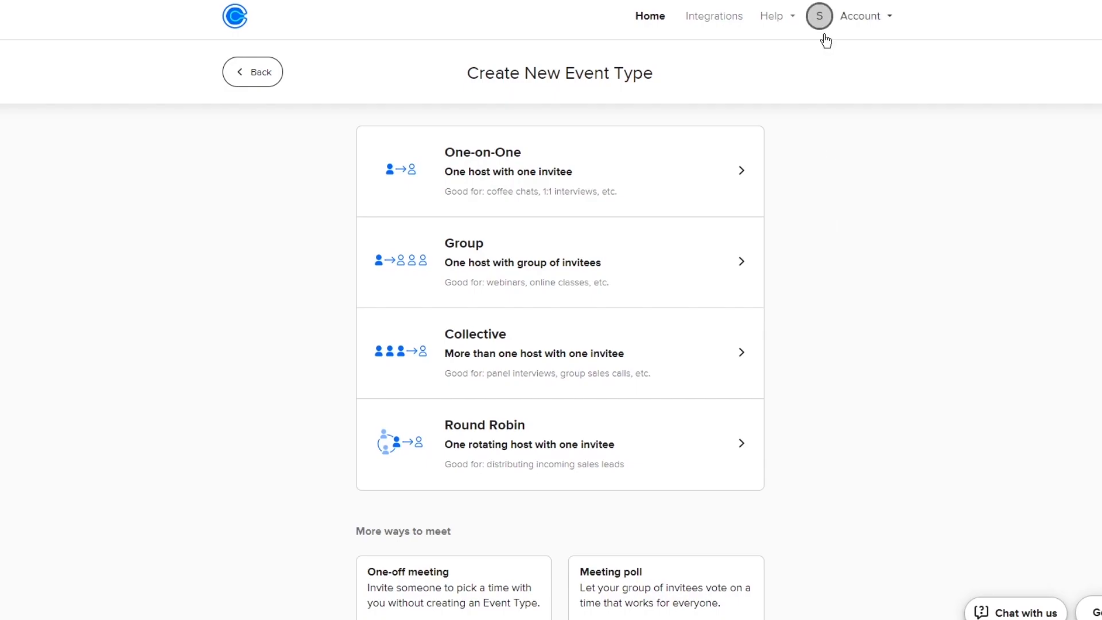
{"action": "mouse_move", "coordinate": [474, 447]}
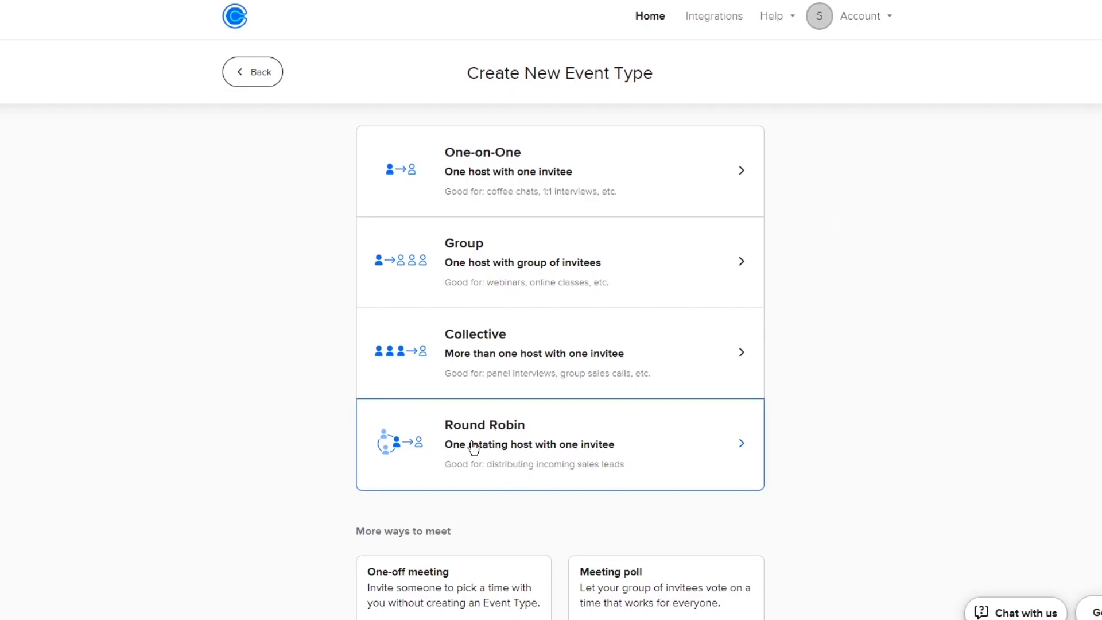
{"action": "mouse_move", "coordinate": [582, 451]}
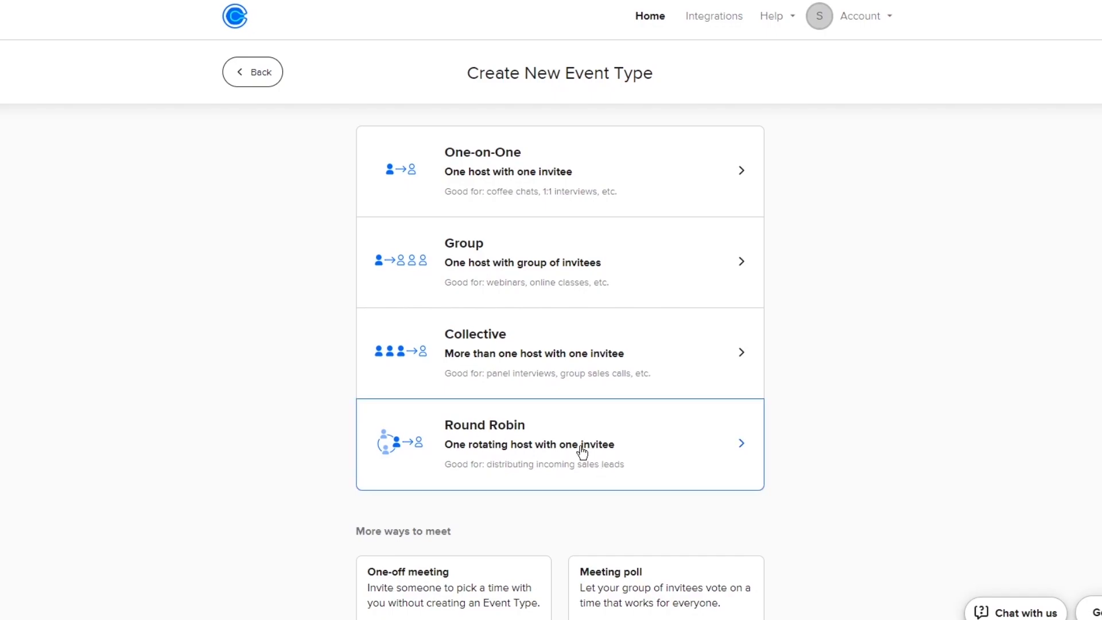
Dismiss the Upgrade to Standard popup to reach the blank One-on-One event form.
{"action": "scroll", "scroll_direction": "down", "scroll_amount": 3}
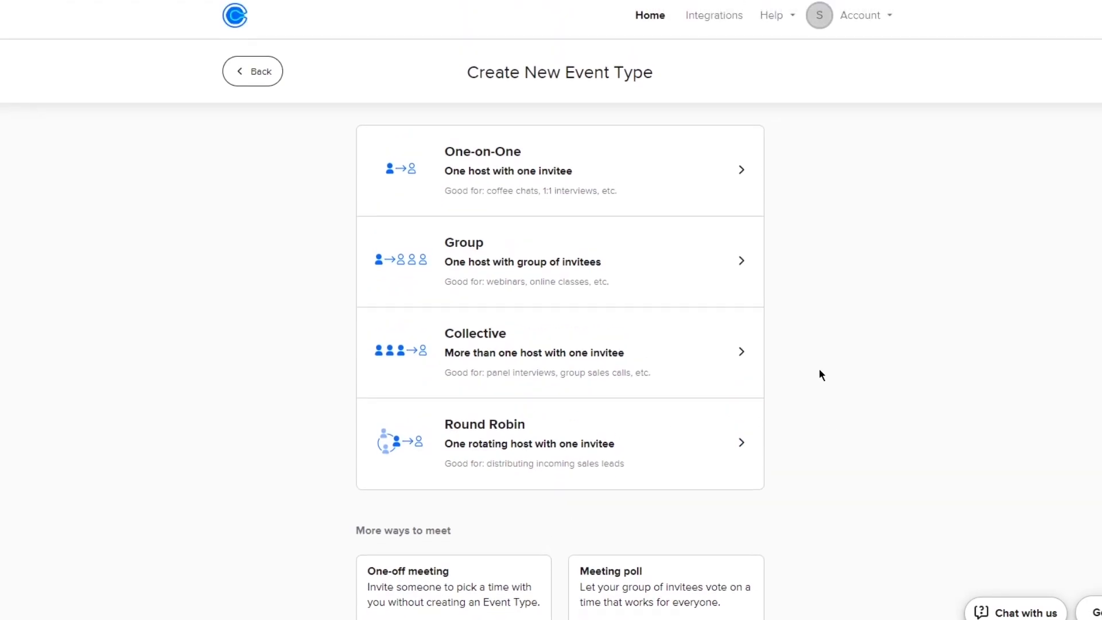
{"action": "mouse_move", "coordinate": [675, 277]}
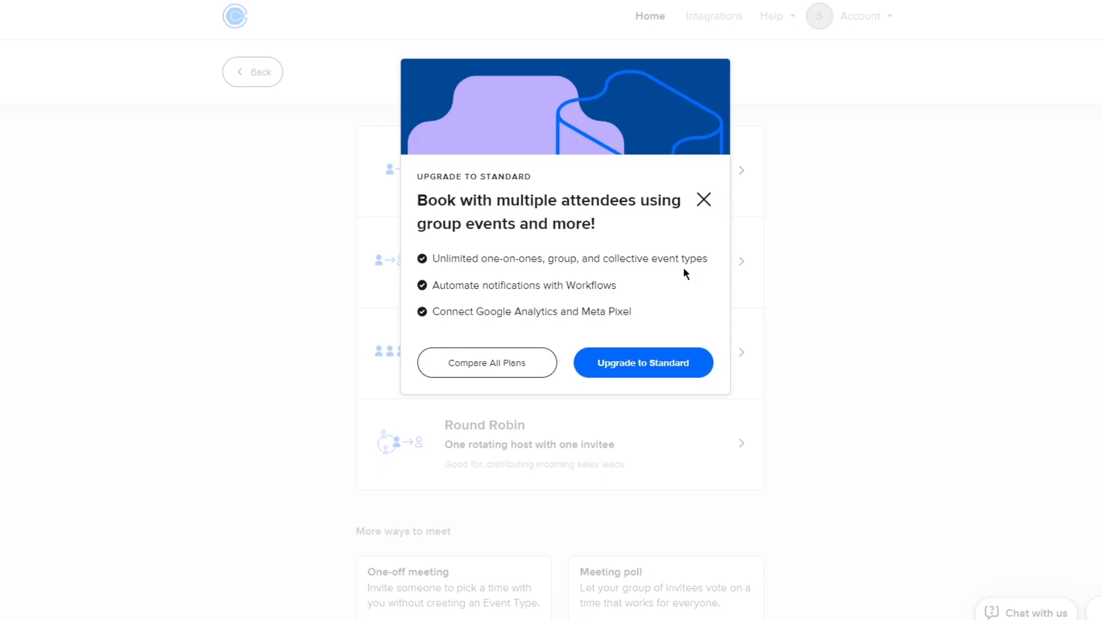
{"action": "mouse_move", "coordinate": [720, 206]}
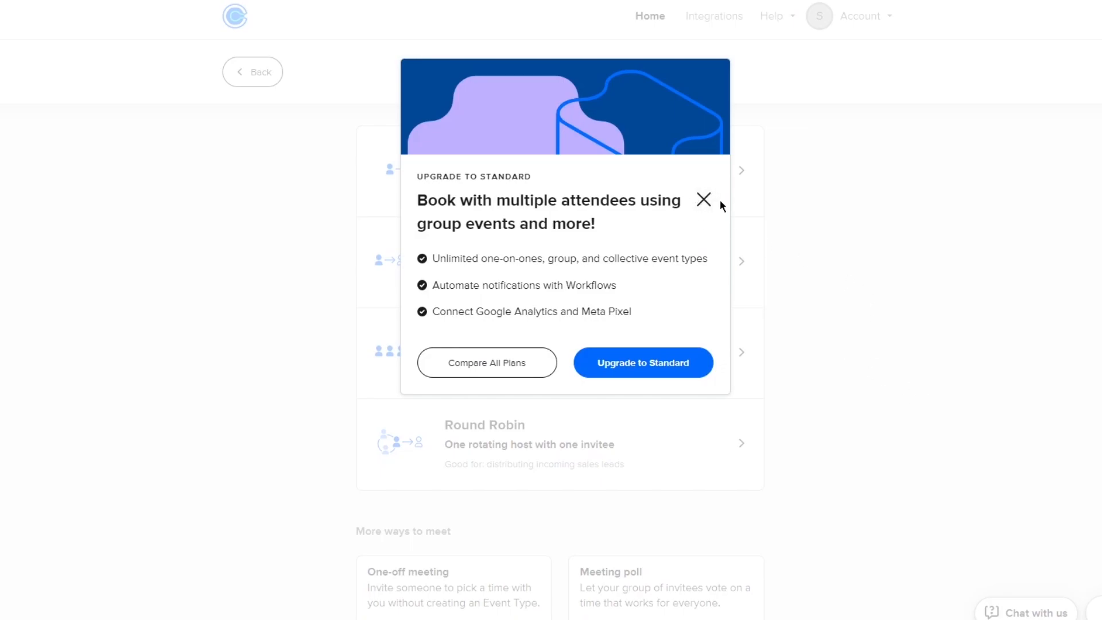
{"action": "left_click", "coordinate": [703, 200]}
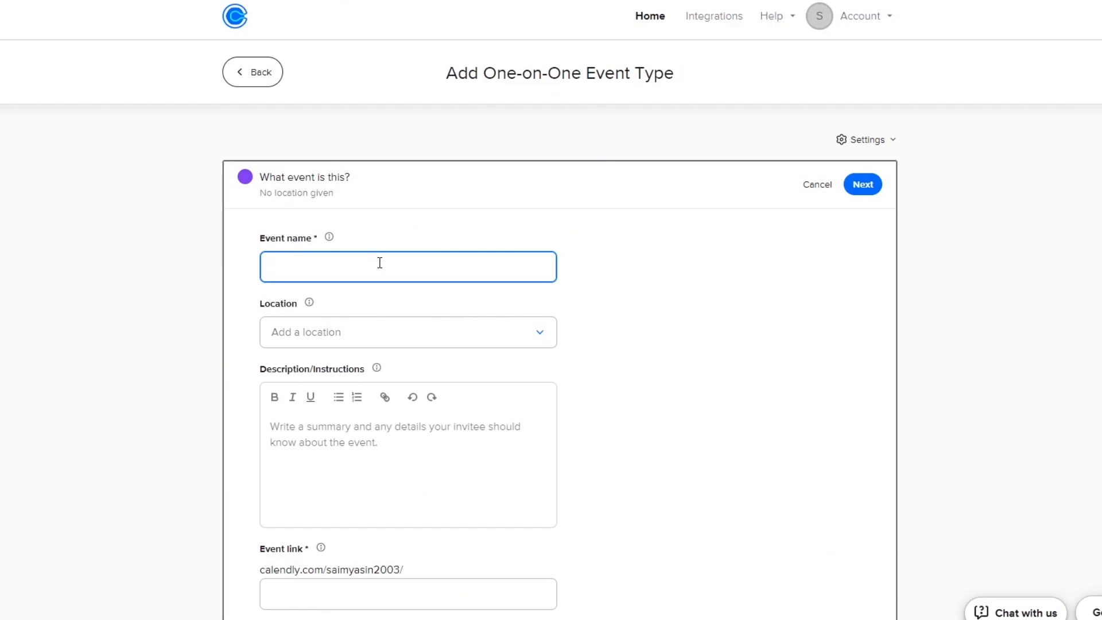
Name the event 'Coffee chat' and set its location to Google Meet.
{"action": "type", "text": "Coffee cha"}
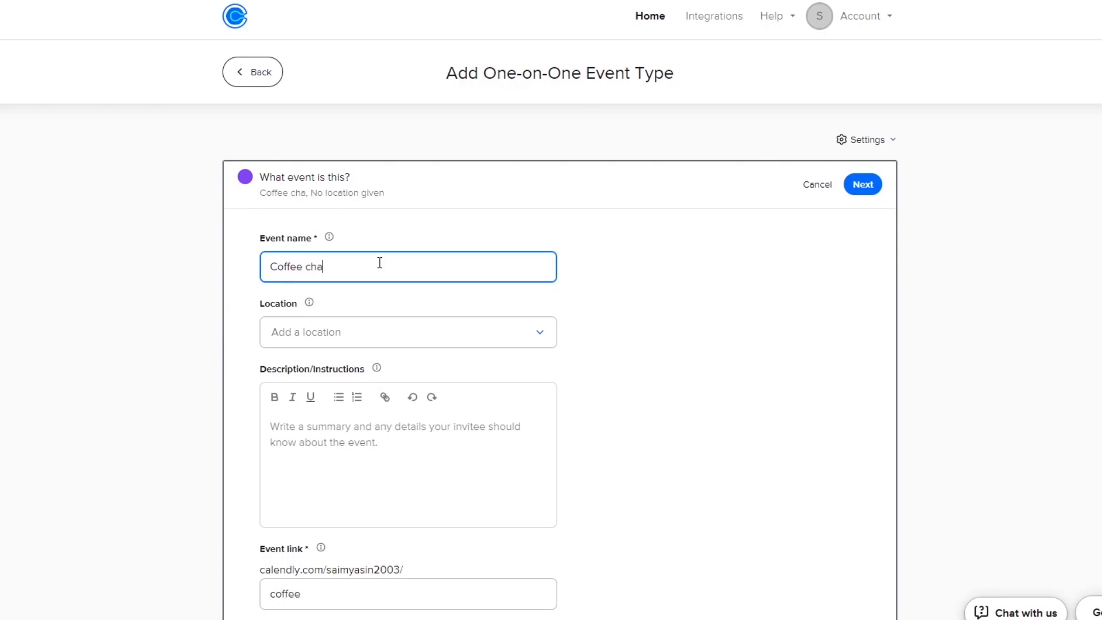
{"action": "left_click", "coordinate": [407, 332]}
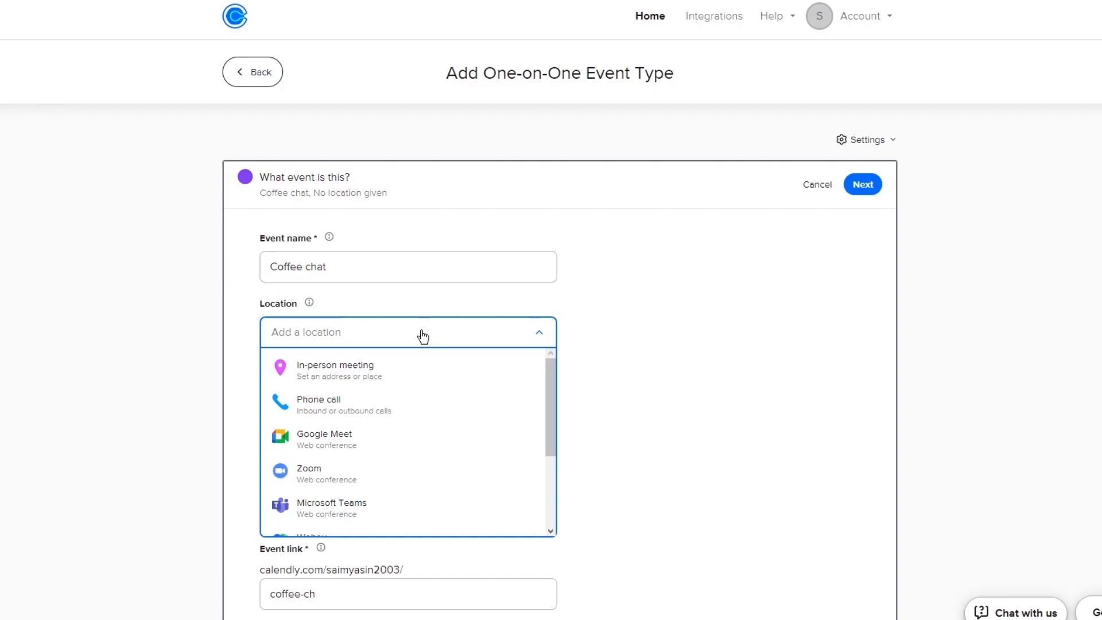
{"action": "scroll", "scroll_direction": "down", "scroll_amount": 3}
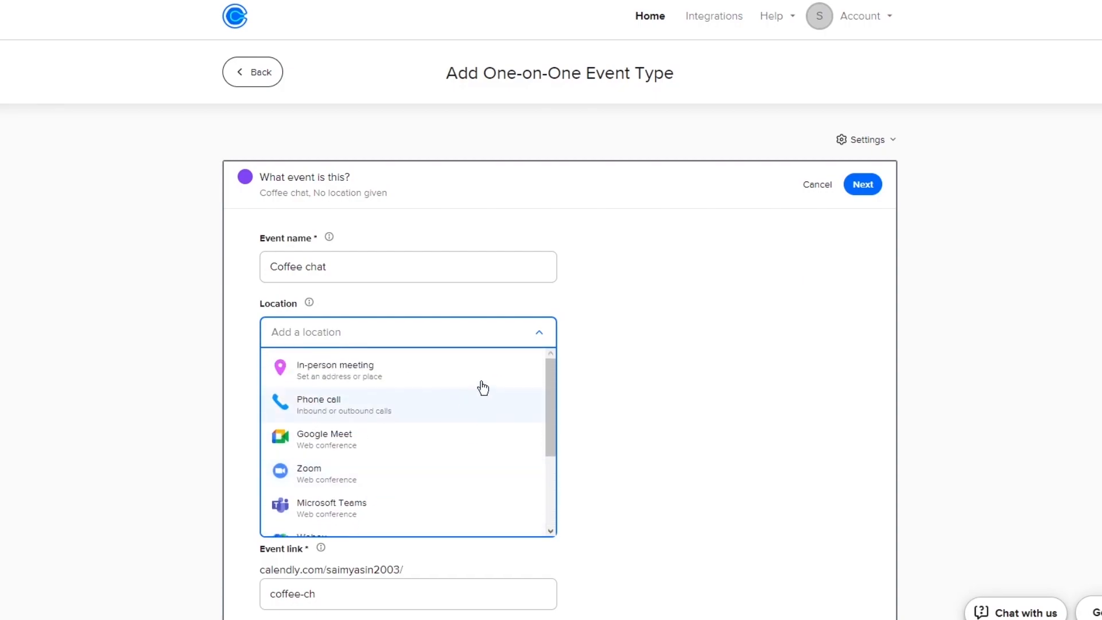
{"action": "mouse_move", "coordinate": [409, 429]}
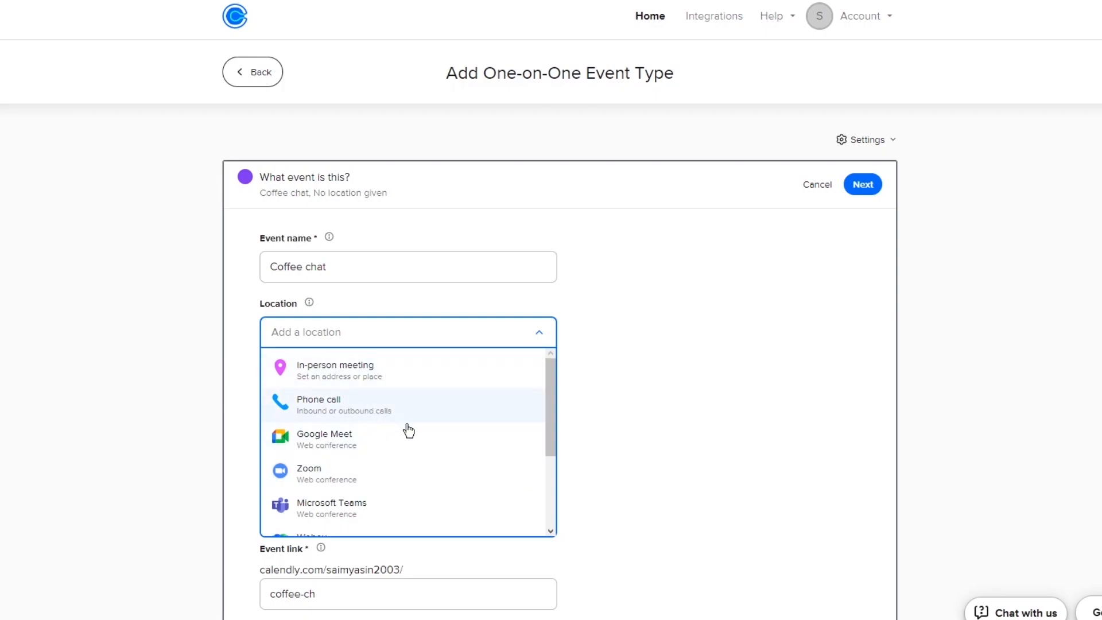
{"action": "left_click", "coordinate": [324, 434]}
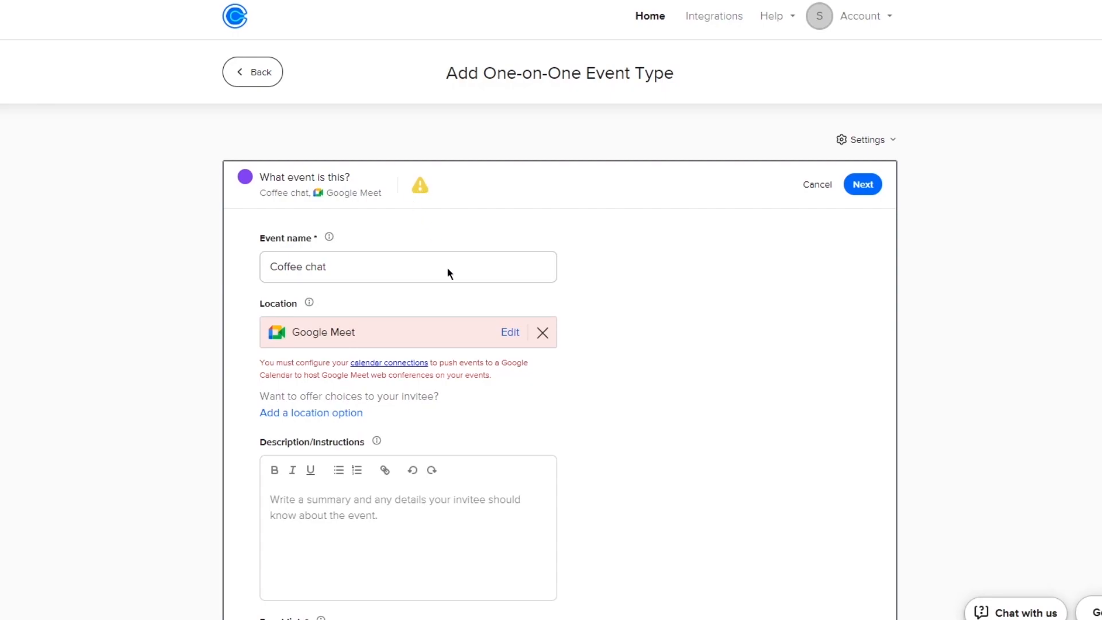
{"action": "mouse_move", "coordinate": [397, 366]}
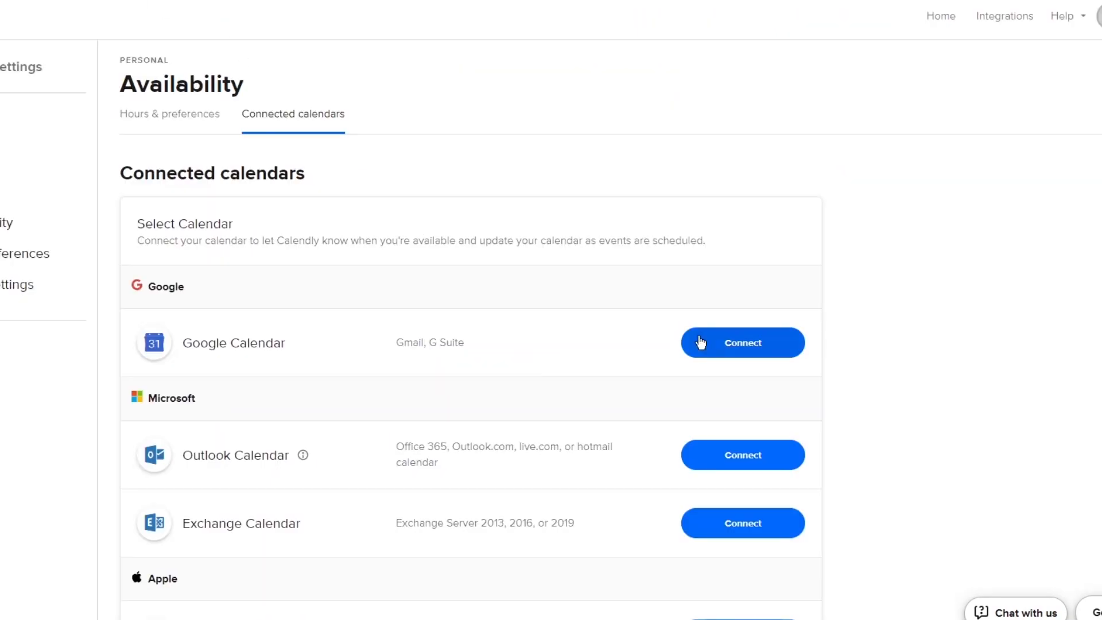
Connect the Google Calendar account and allow Calendly access to its calendars.
{"action": "scroll", "scroll_direction": "down", "scroll_amount": 3}
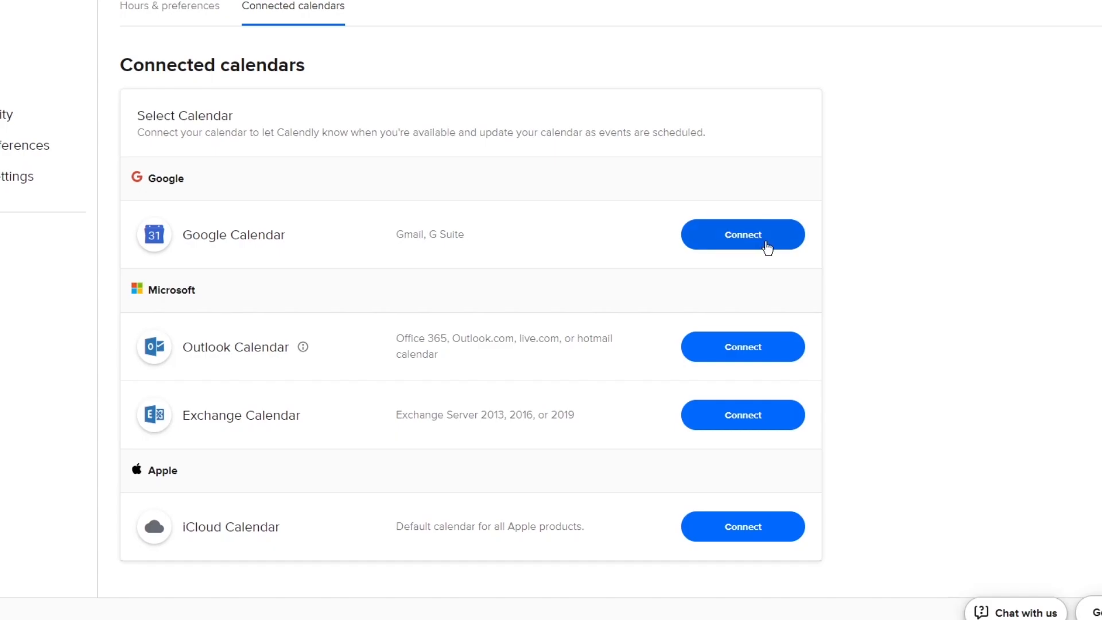
{"action": "left_click", "coordinate": [742, 235]}
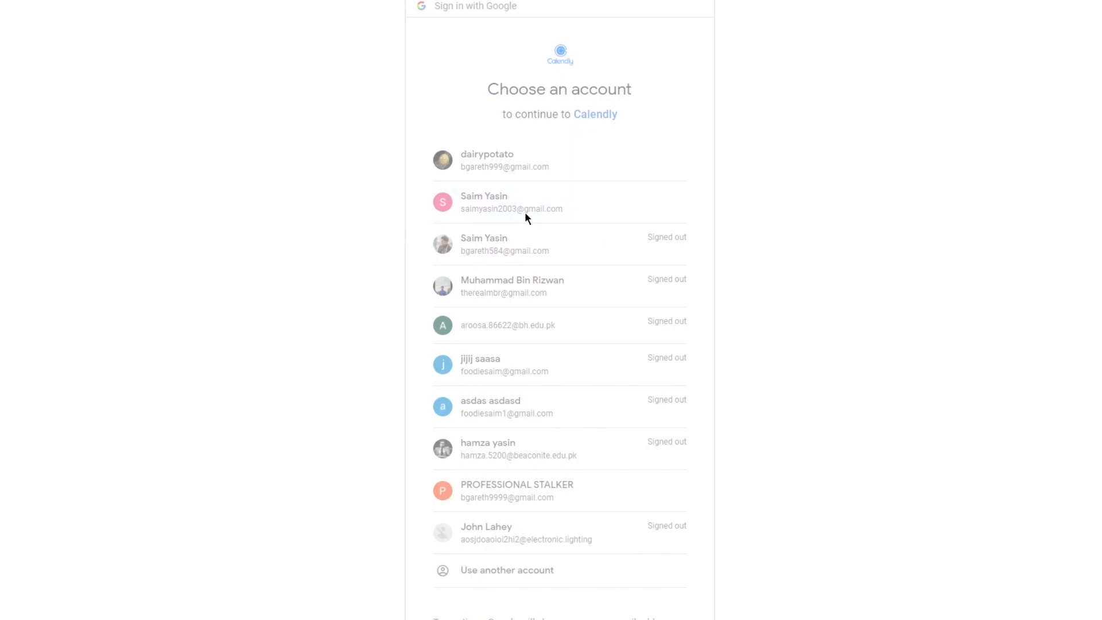
{"action": "left_click", "coordinate": [510, 201]}
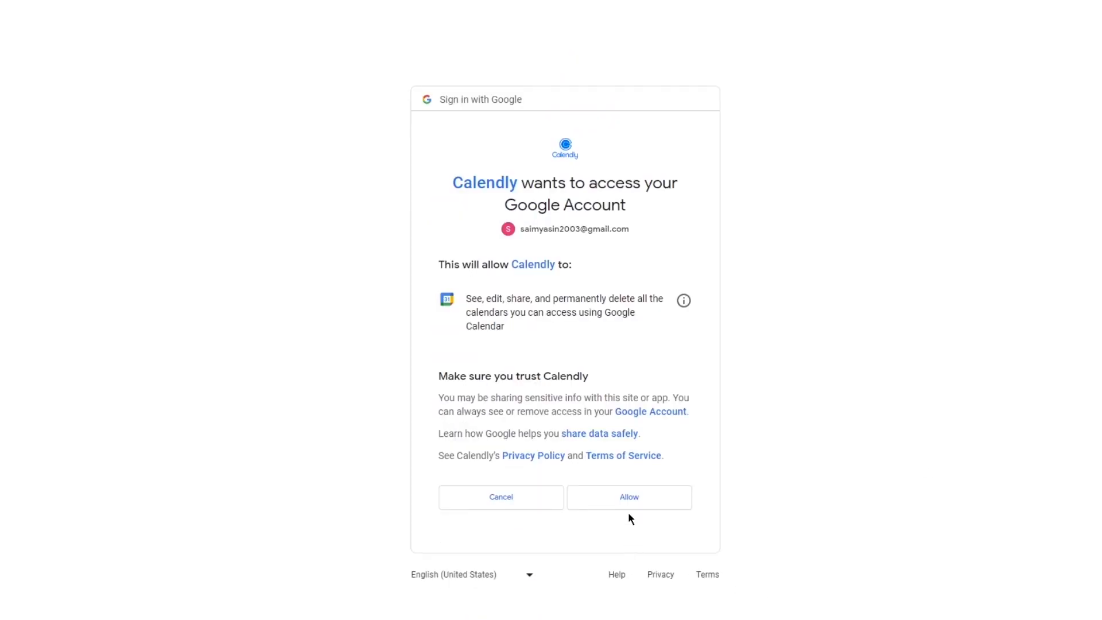
{"action": "left_click", "coordinate": [627, 497]}
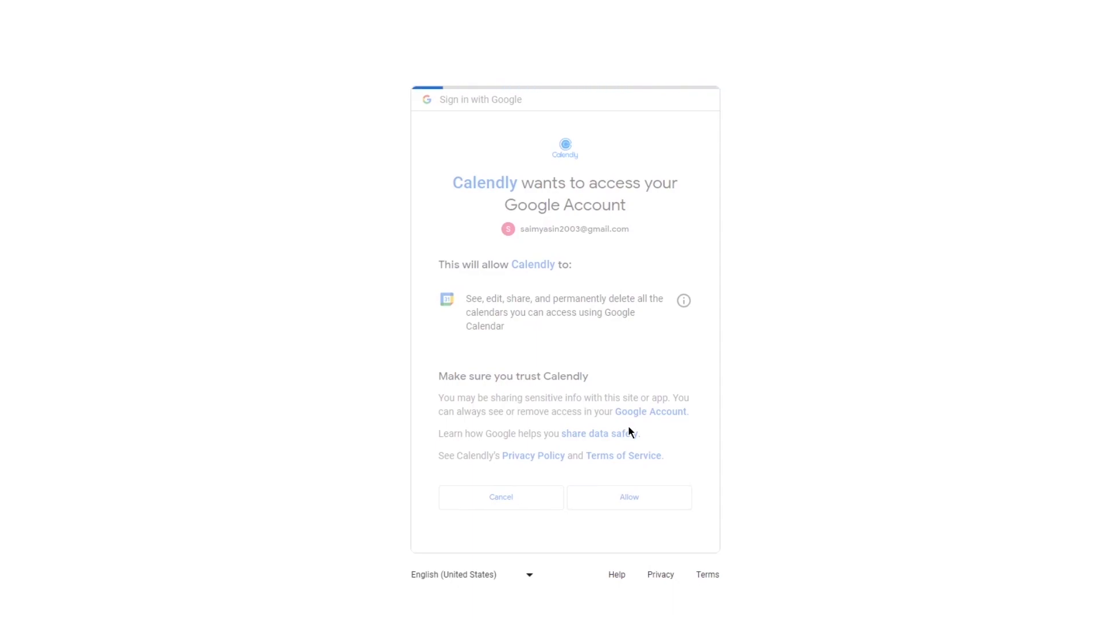
{"action": "left_click", "coordinate": [627, 497]}
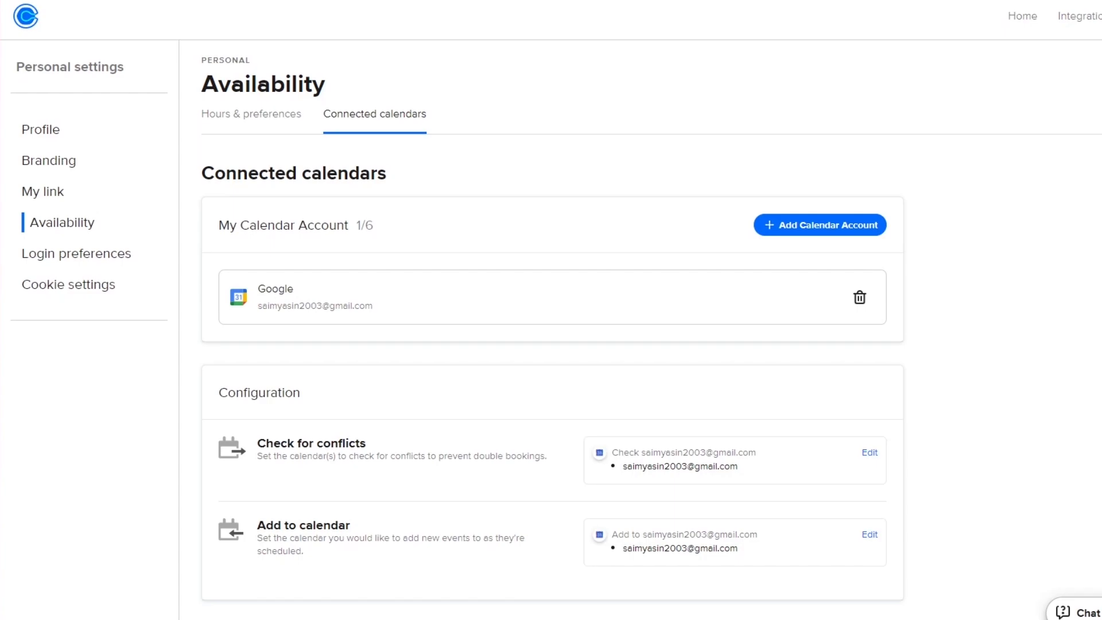
{"action": "mouse_move", "coordinate": [1007, 462]}
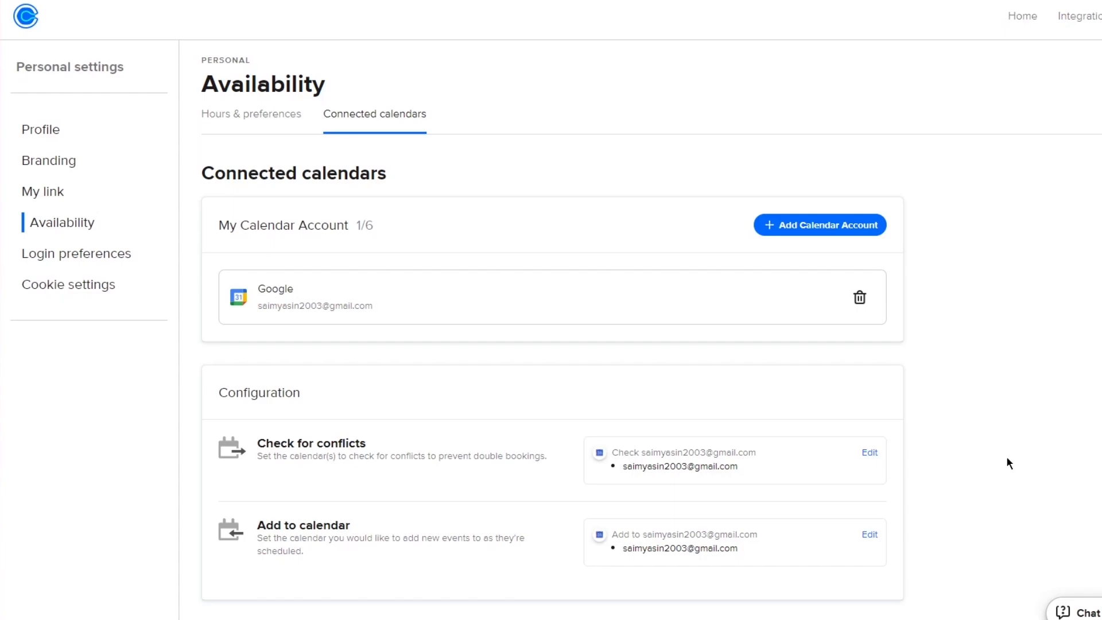
{"action": "mouse_move", "coordinate": [994, 386]}
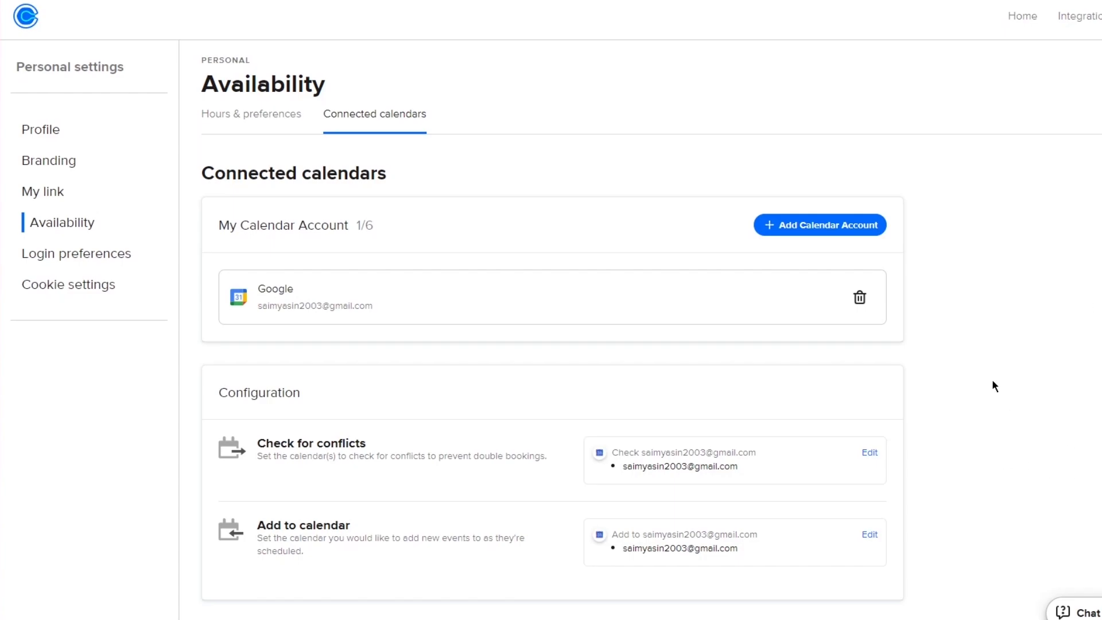
{"action": "mouse_move", "coordinate": [542, 237]}
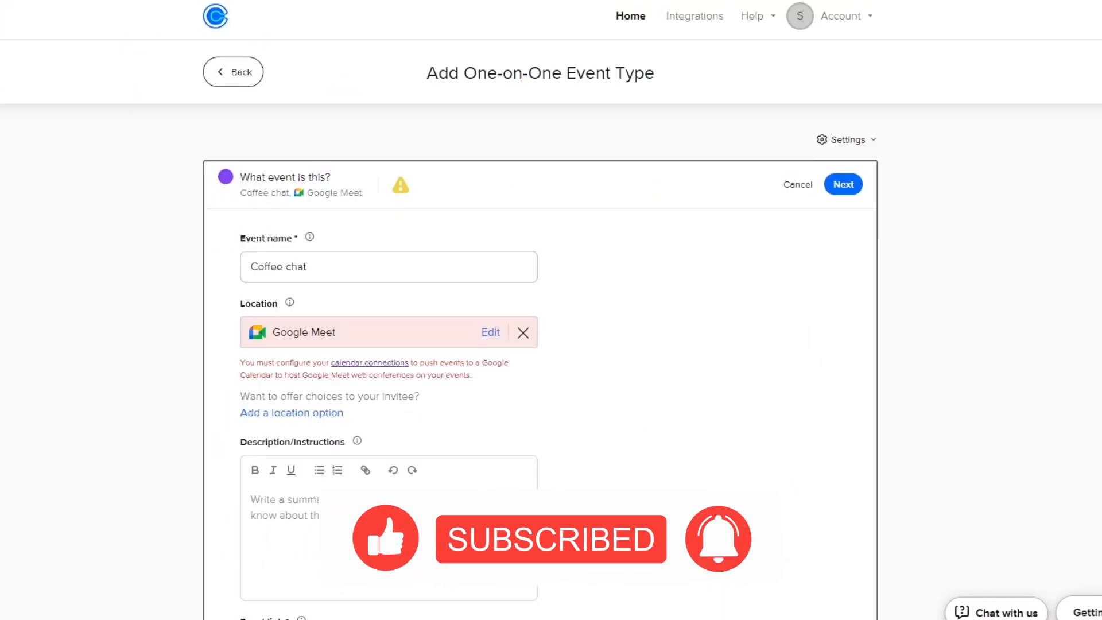
{"action": "scroll", "scroll_direction": "down", "scroll_amount": 3}
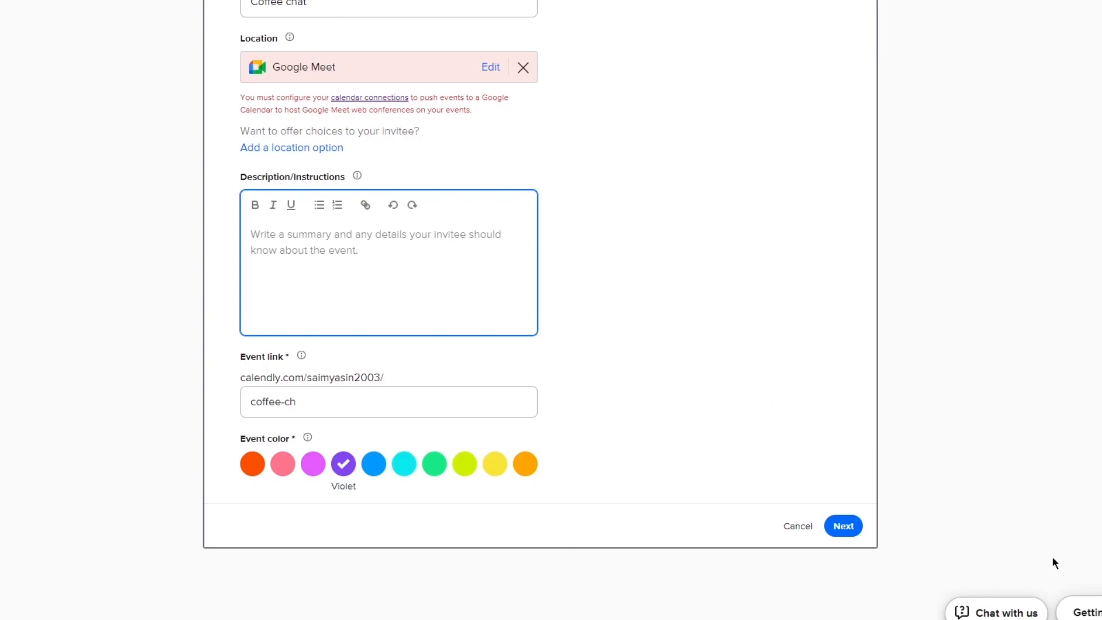
{"action": "mouse_move", "coordinate": [443, 368]}
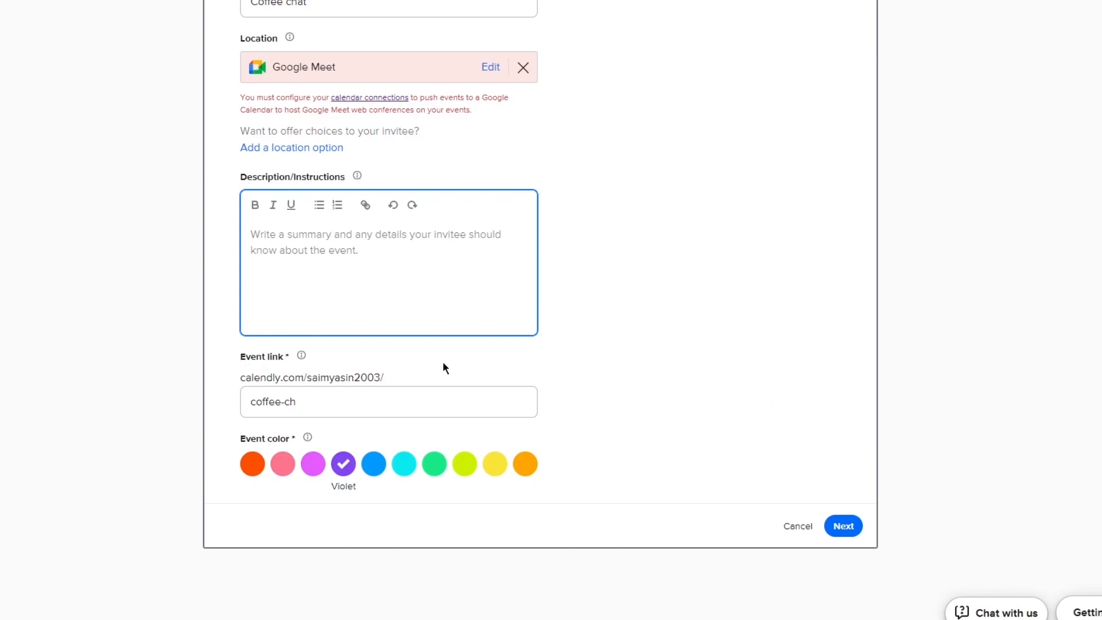
{"action": "mouse_move", "coordinate": [403, 463]}
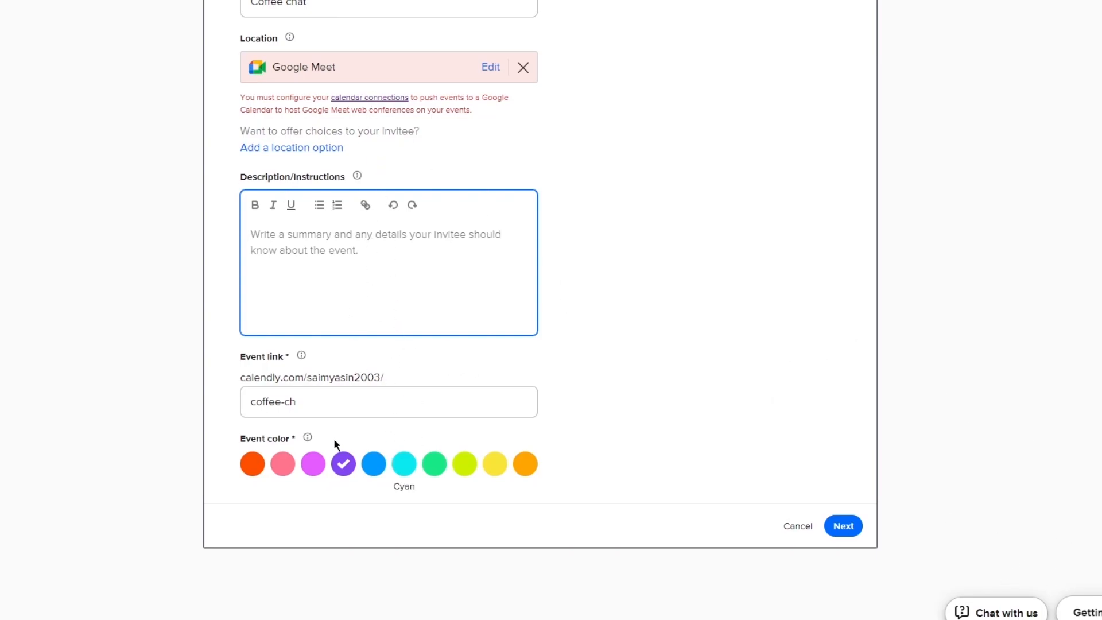
Make Coffee chat green, replace Google Meet with a phone call location, and continue.
{"action": "left_click", "coordinate": [434, 463]}
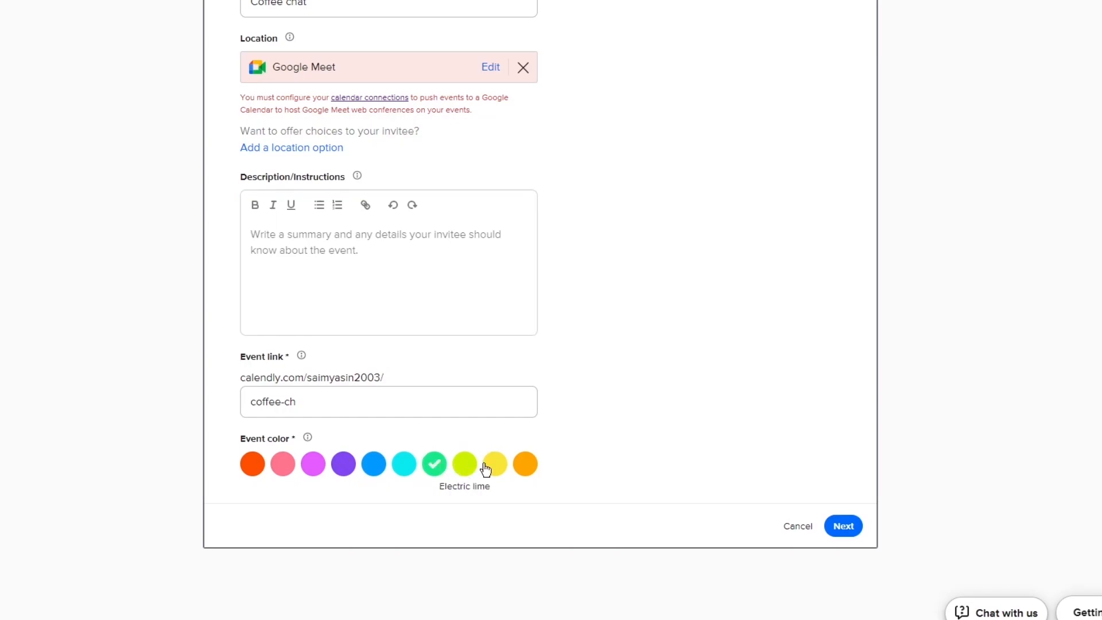
{"action": "left_click", "coordinate": [522, 67]}
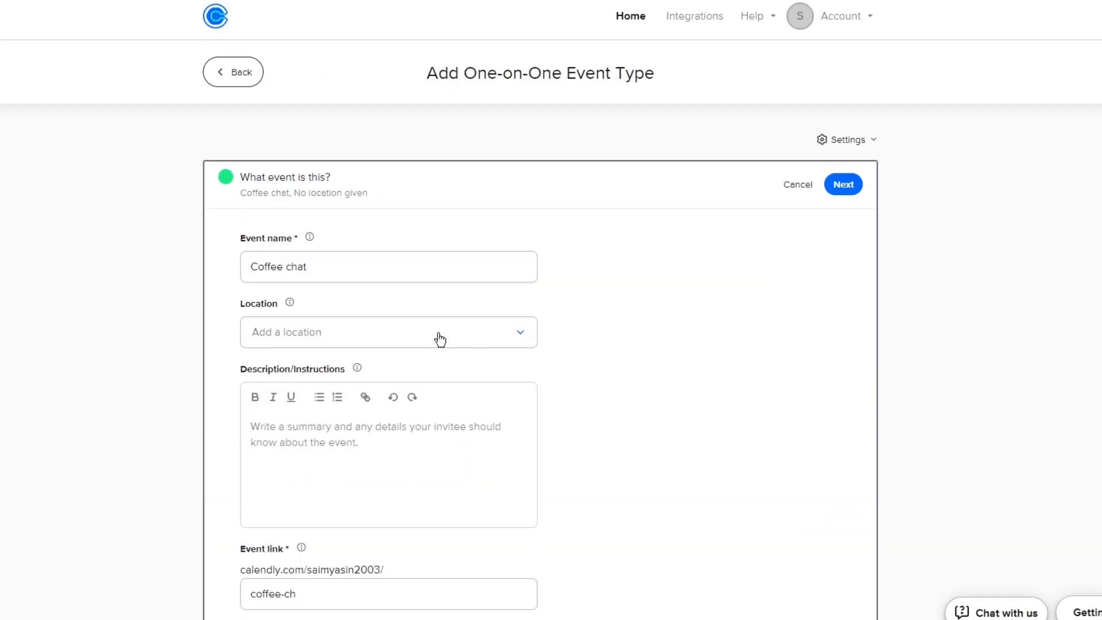
{"action": "left_click", "coordinate": [388, 331]}
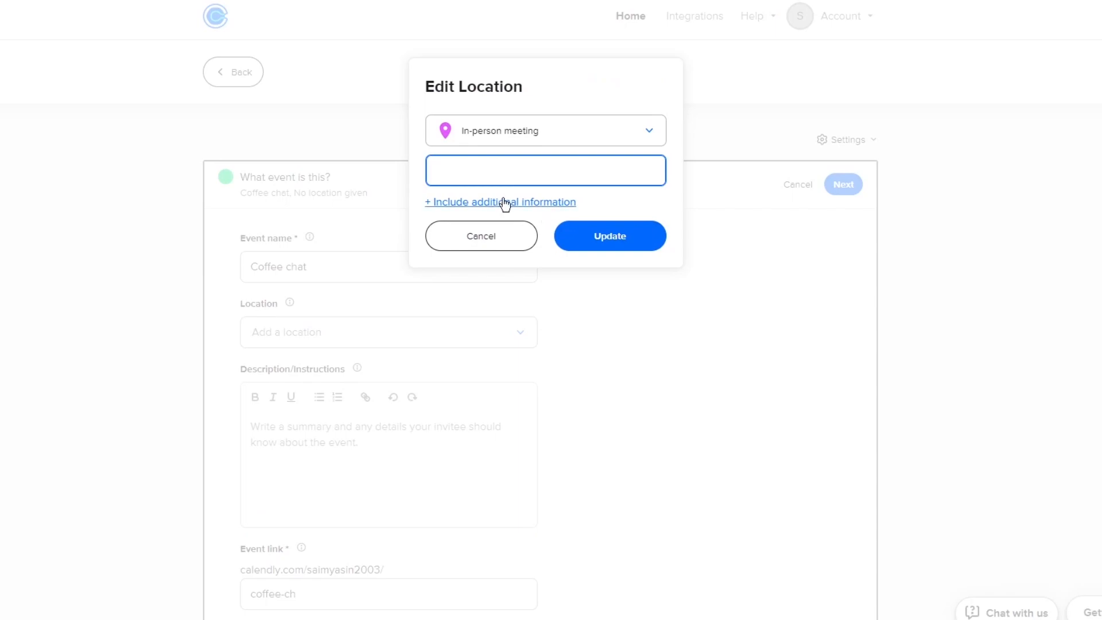
{"action": "left_click", "coordinate": [481, 236]}
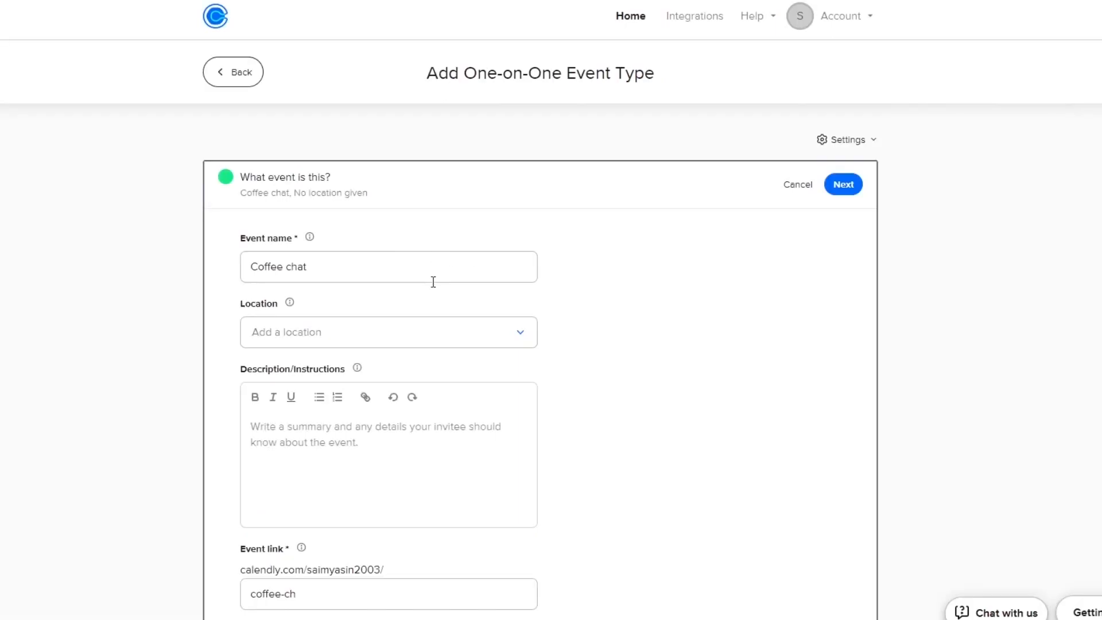
{"action": "left_click", "coordinate": [387, 332]}
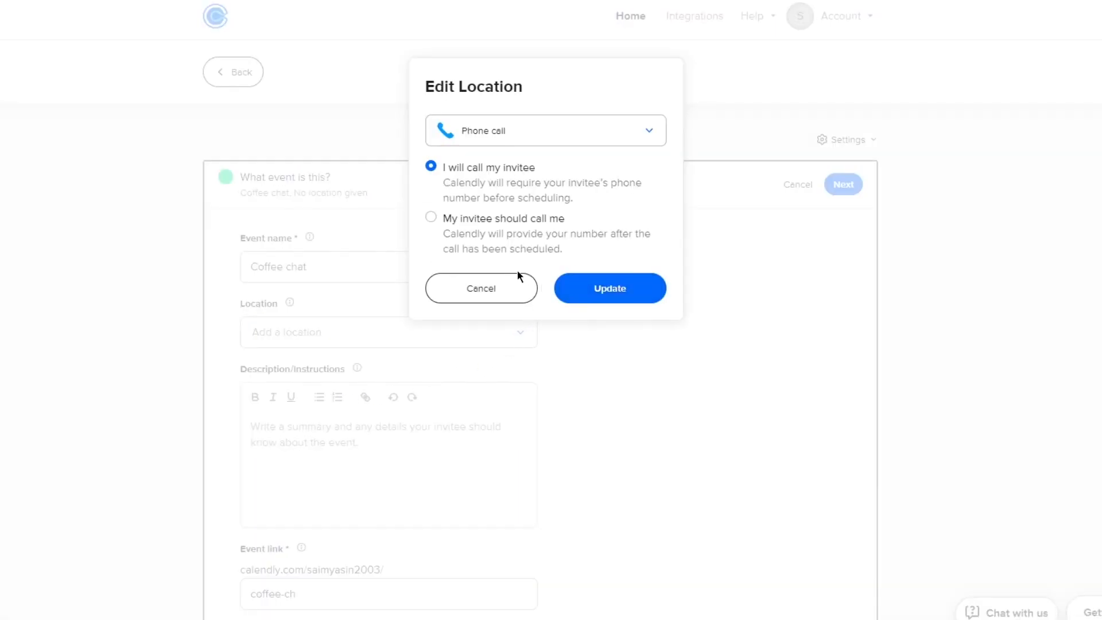
{"action": "left_click", "coordinate": [607, 287]}
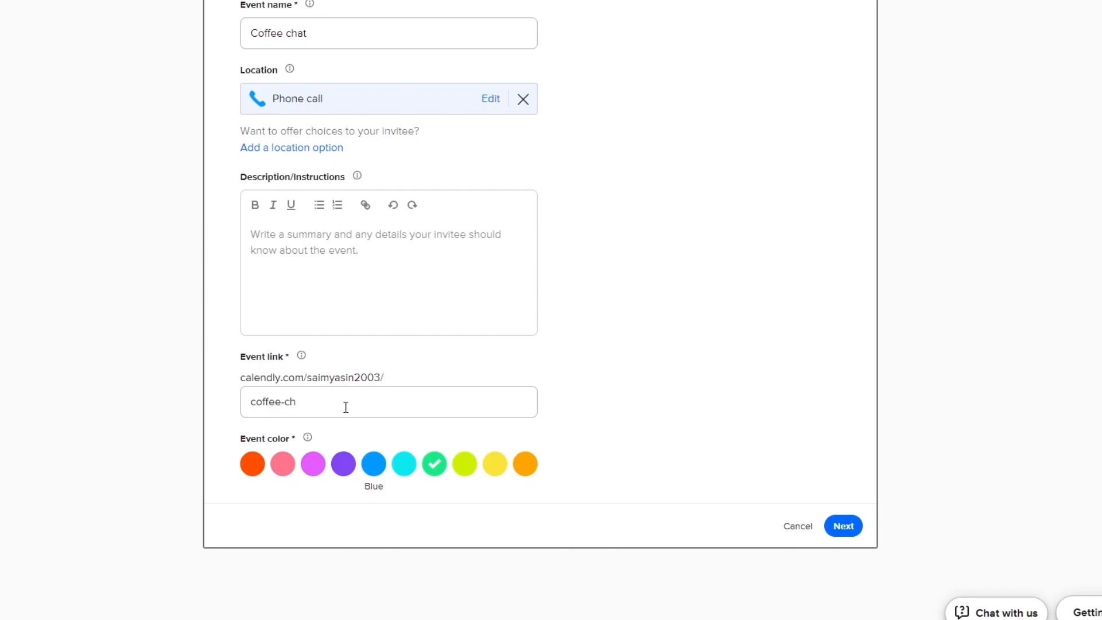
{"action": "left_click", "coordinate": [843, 526]}
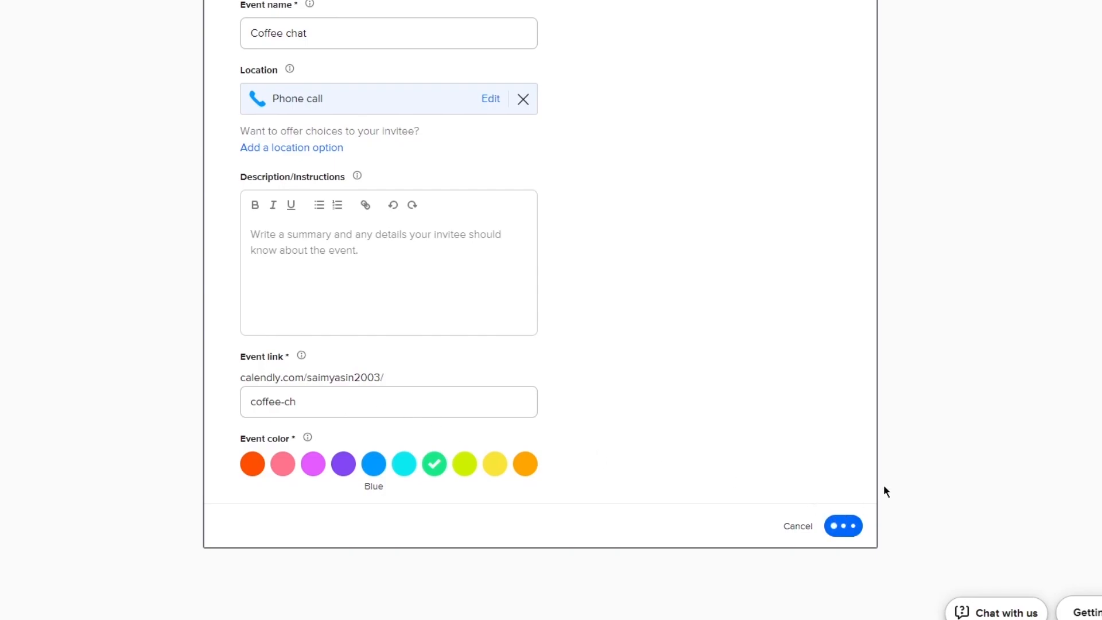
Restrict Coffee chat bookings to the date range 25 Nov – 27 Dec 2023.
{"action": "left_click", "coordinate": [843, 525]}
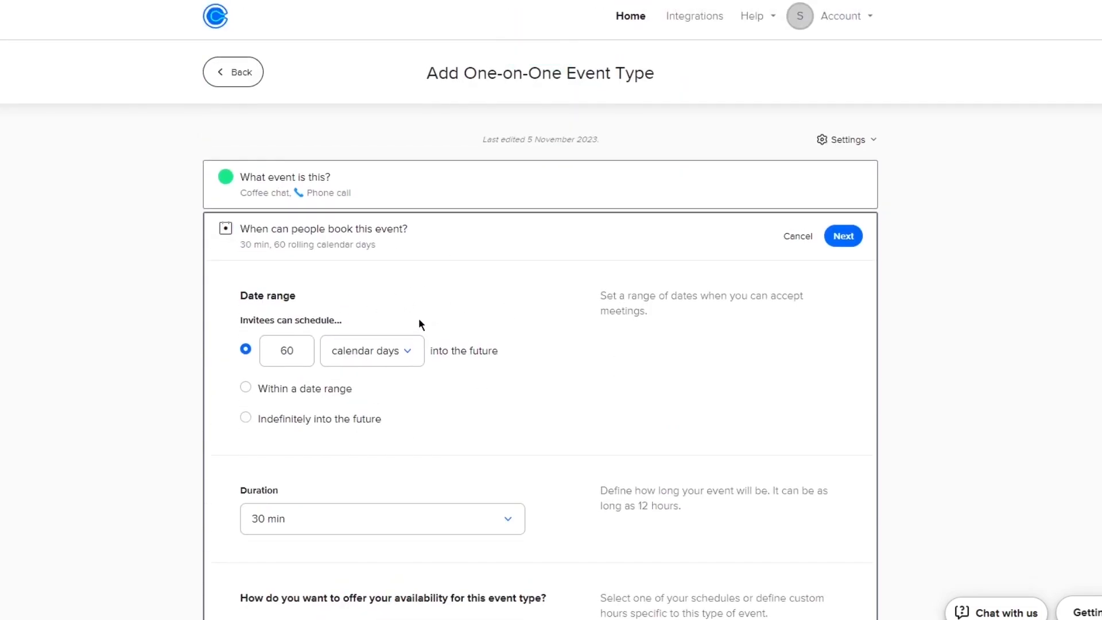
{"action": "mouse_move", "coordinate": [30, 257]}
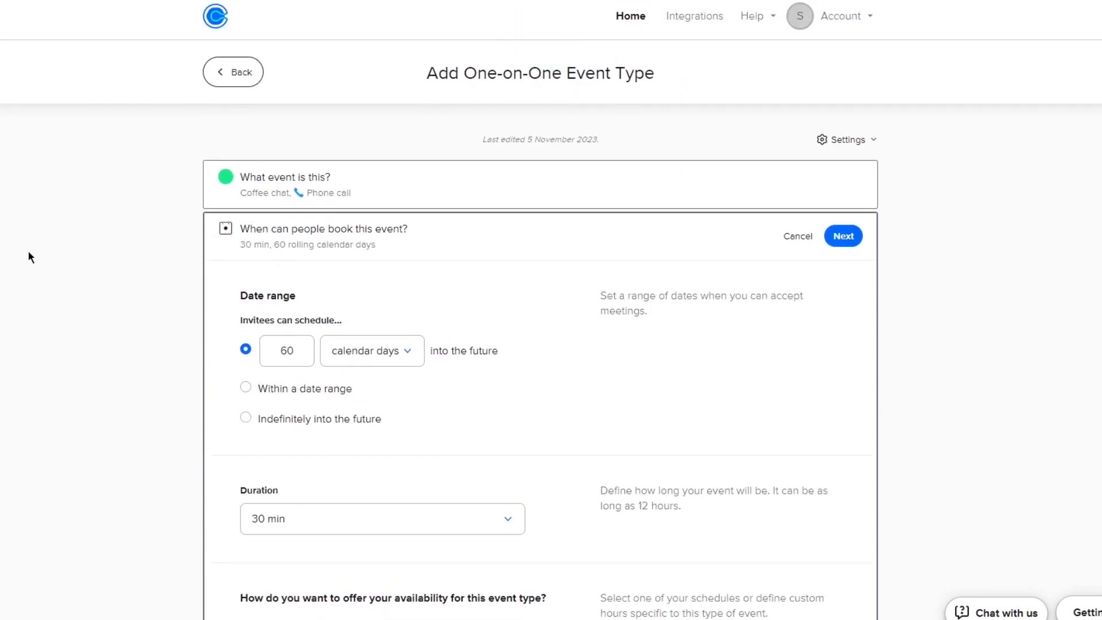
{"action": "mouse_move", "coordinate": [25, 250]}
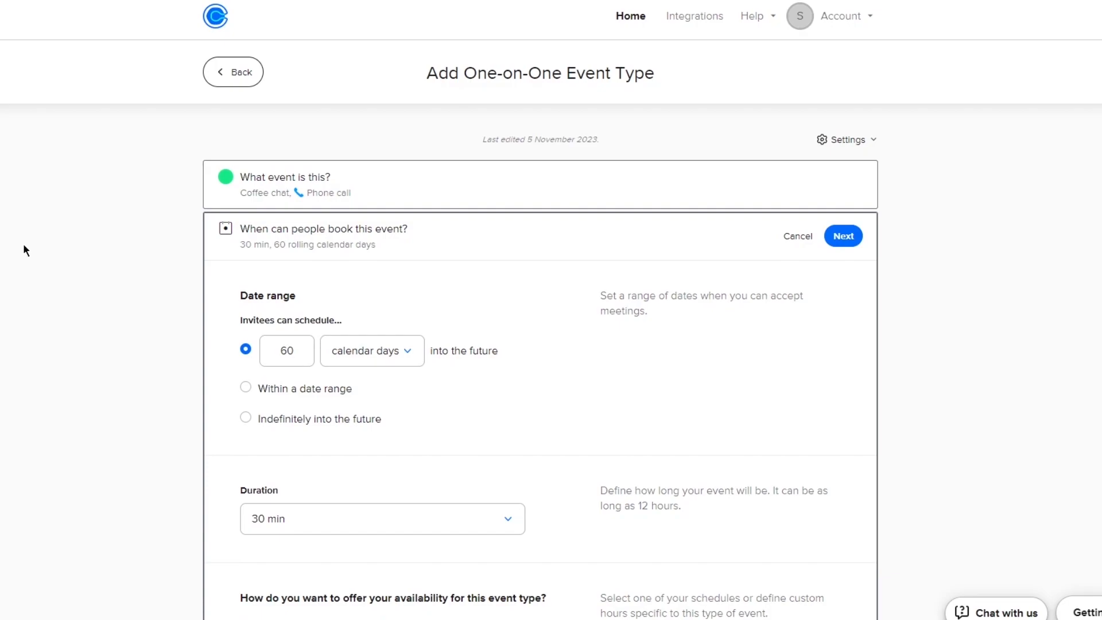
{"action": "double_click", "coordinate": [244, 295]}
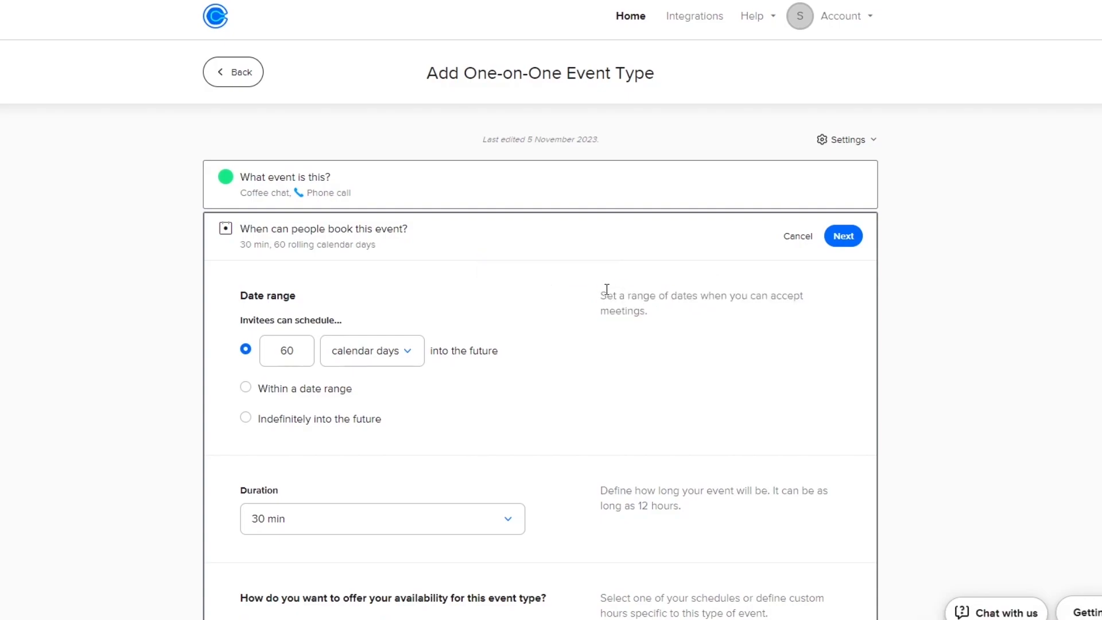
{"action": "mouse_move", "coordinate": [322, 348]}
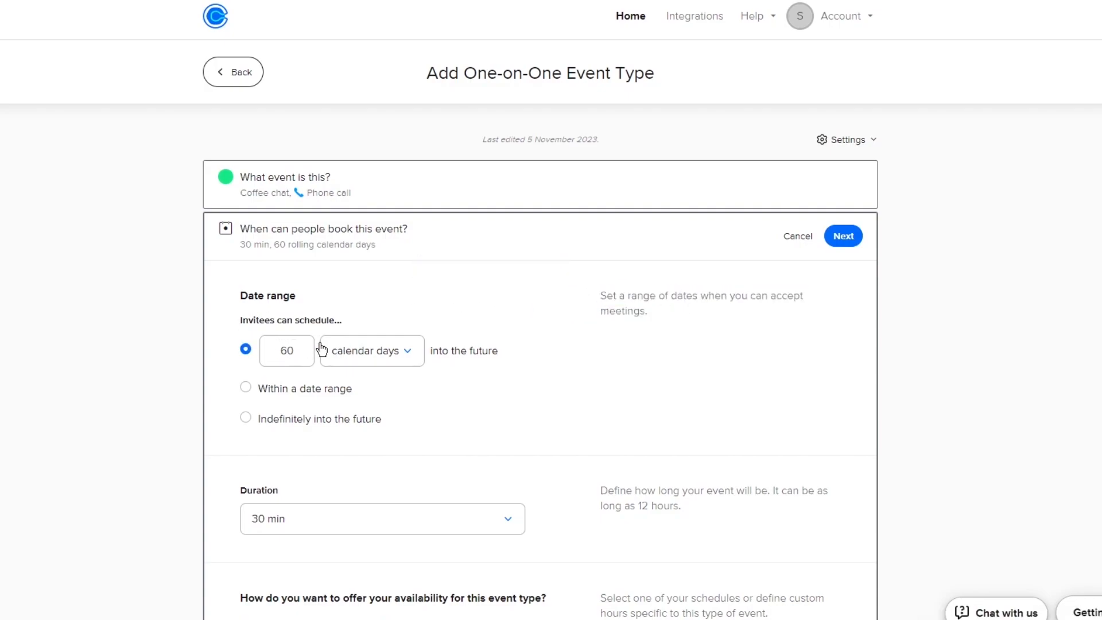
{"action": "mouse_move", "coordinate": [323, 349]}
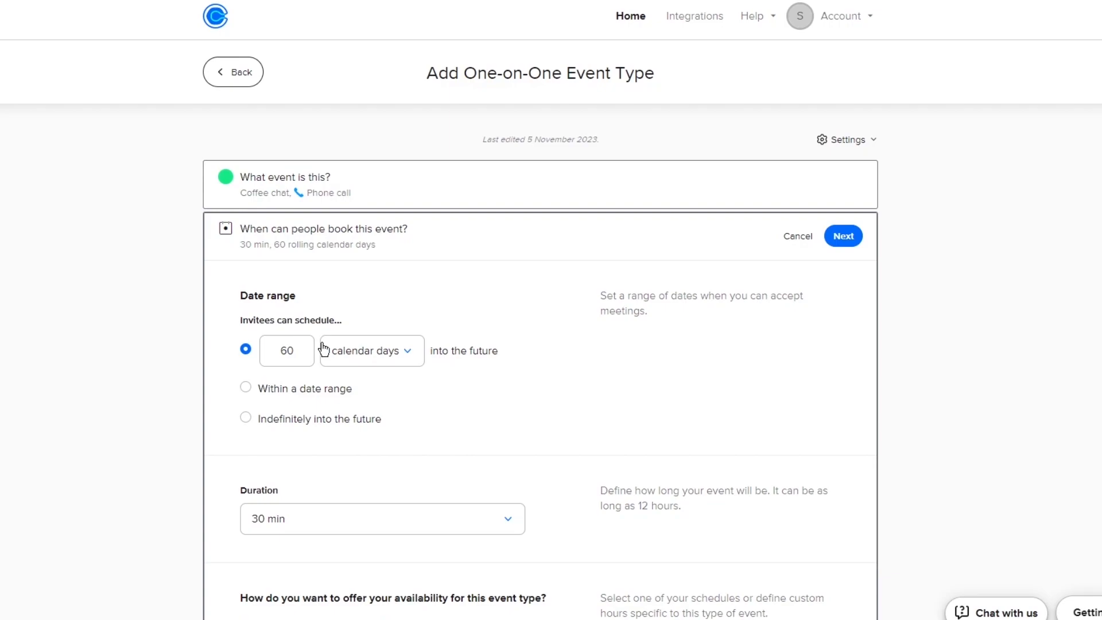
{"action": "left_click", "coordinate": [369, 350]}
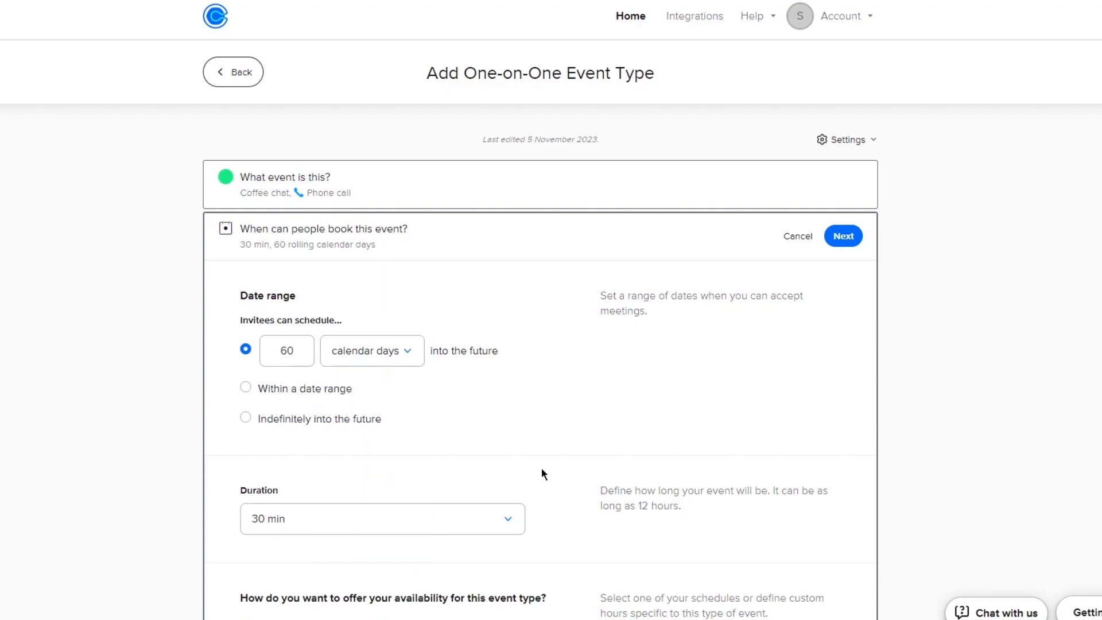
{"action": "mouse_move", "coordinate": [400, 401]}
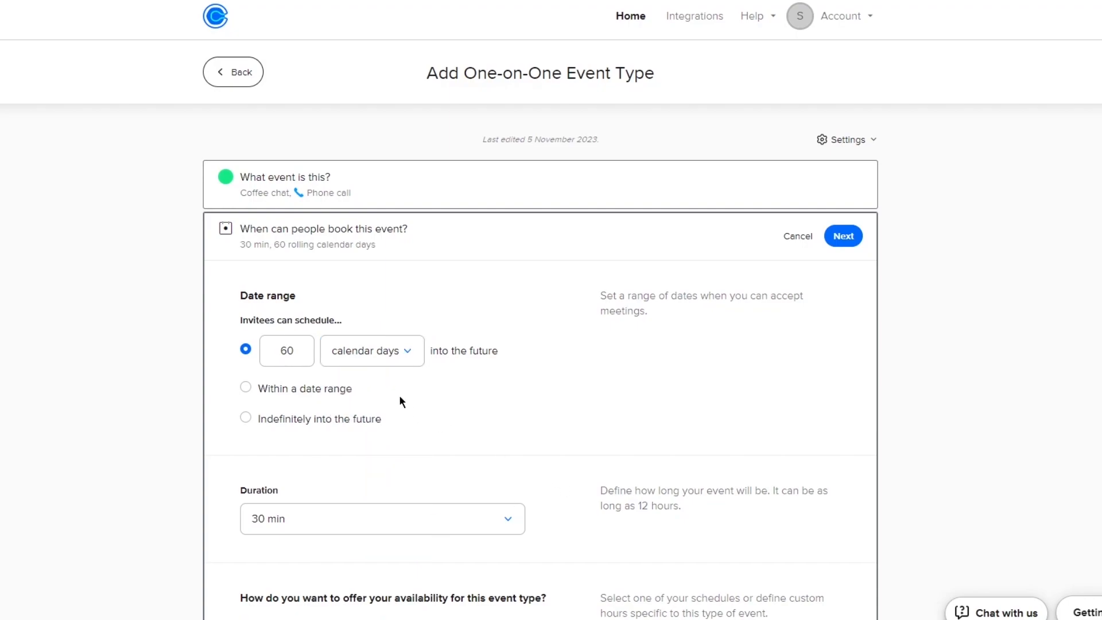
{"action": "mouse_move", "coordinate": [288, 338]}
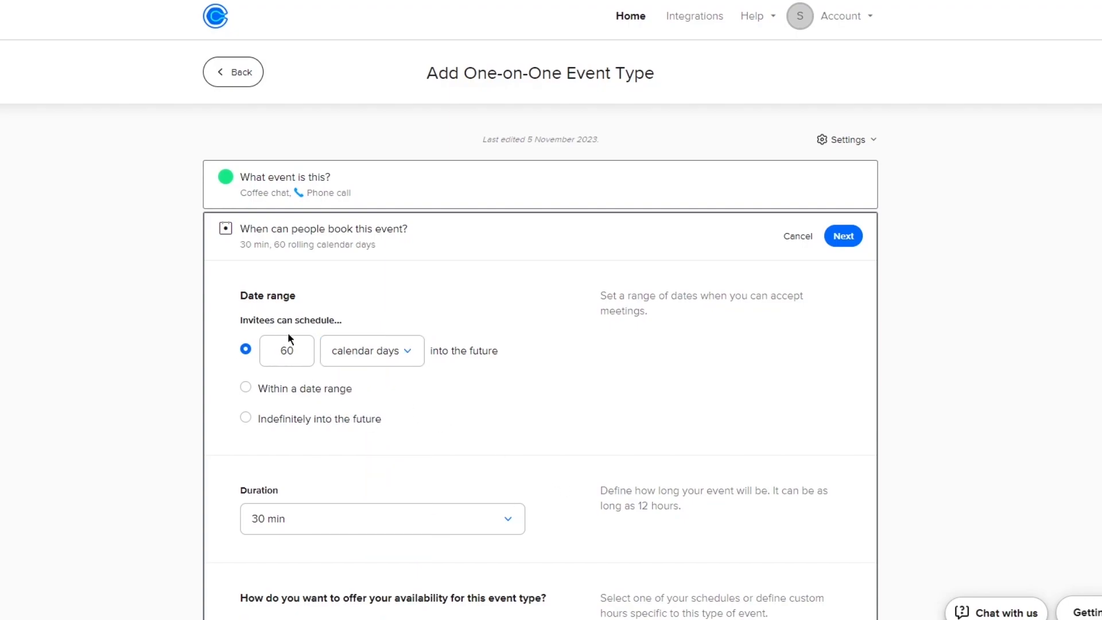
{"action": "mouse_move", "coordinate": [279, 390]}
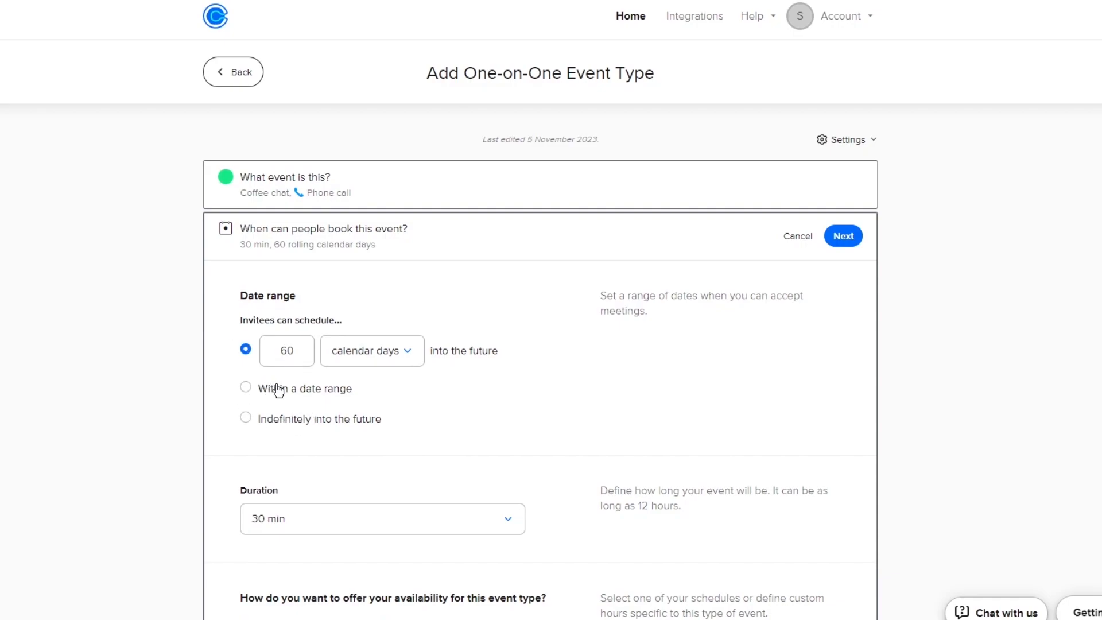
{"action": "left_click", "coordinate": [245, 388]}
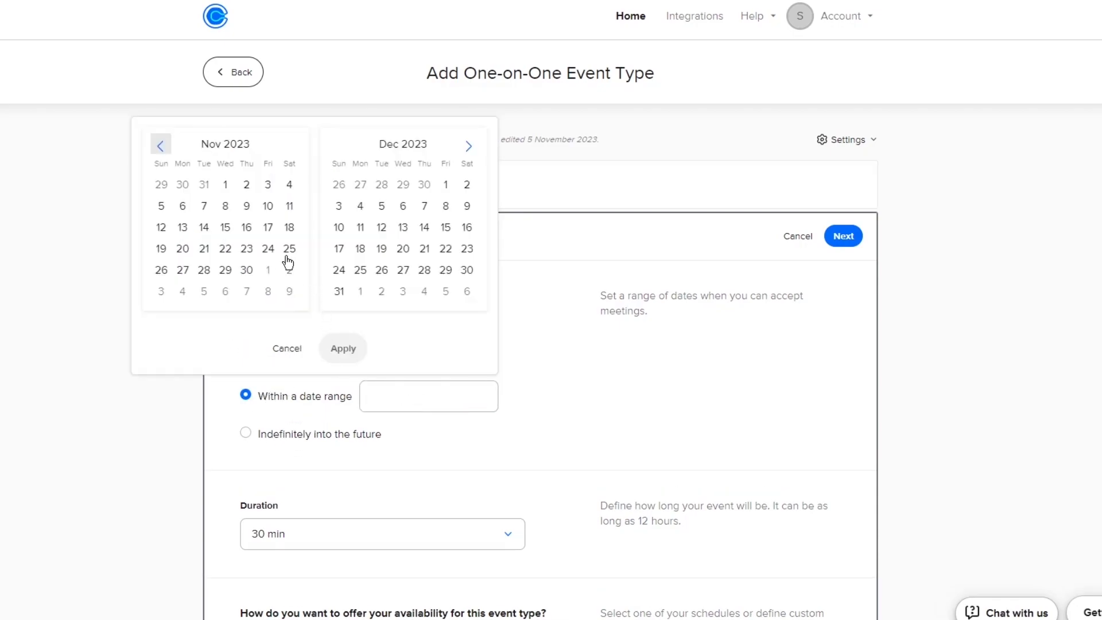
{"action": "left_click", "coordinate": [342, 348]}
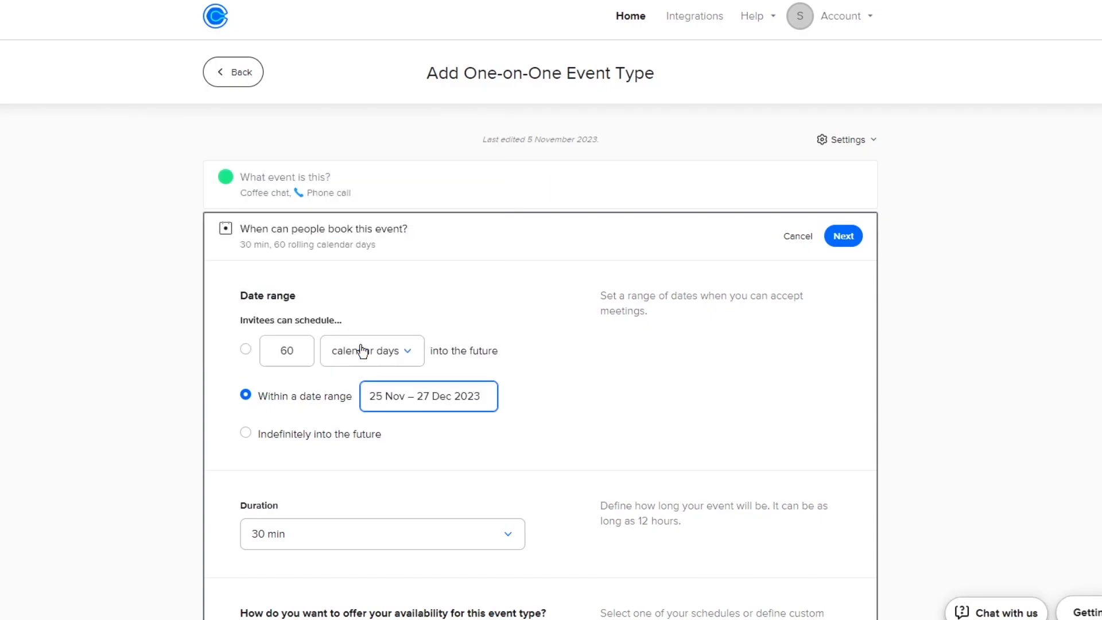
Set the Coffee chat duration to 60 min and submit the availability settings.
{"action": "scroll", "scroll_direction": "down", "scroll_amount": 3}
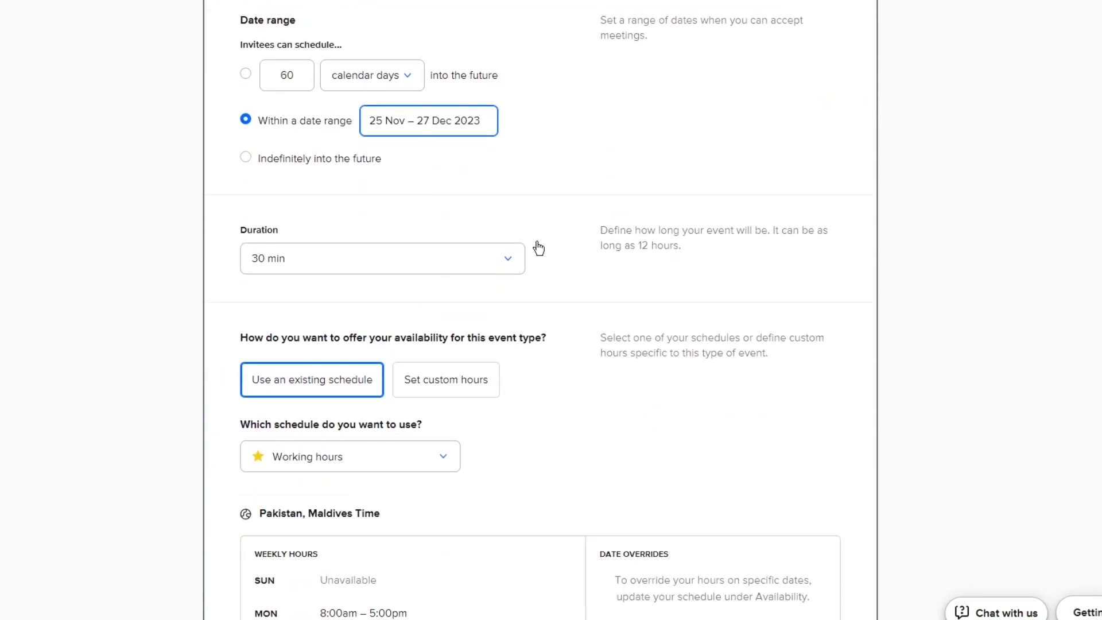
{"action": "mouse_move", "coordinate": [372, 262]}
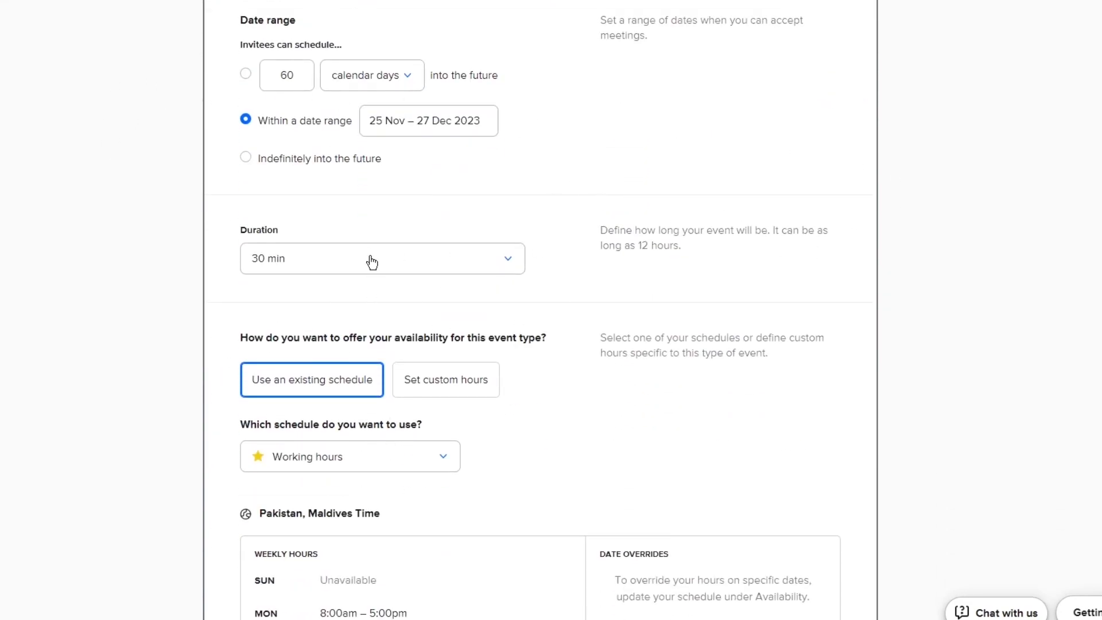
{"action": "left_click", "coordinate": [382, 258]}
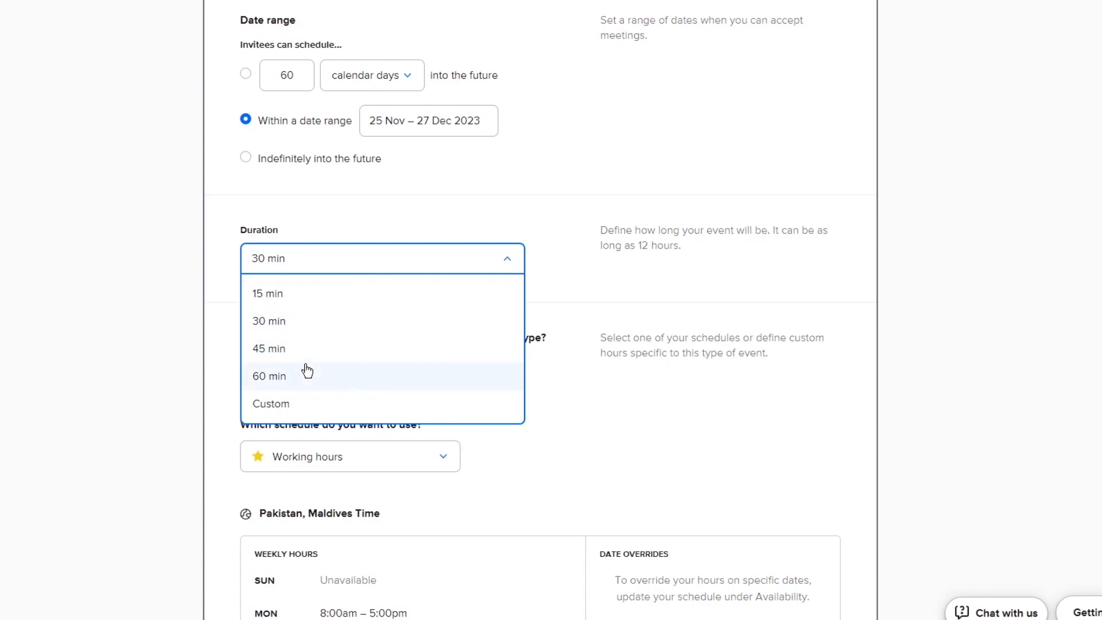
{"action": "left_click", "coordinate": [269, 375]}
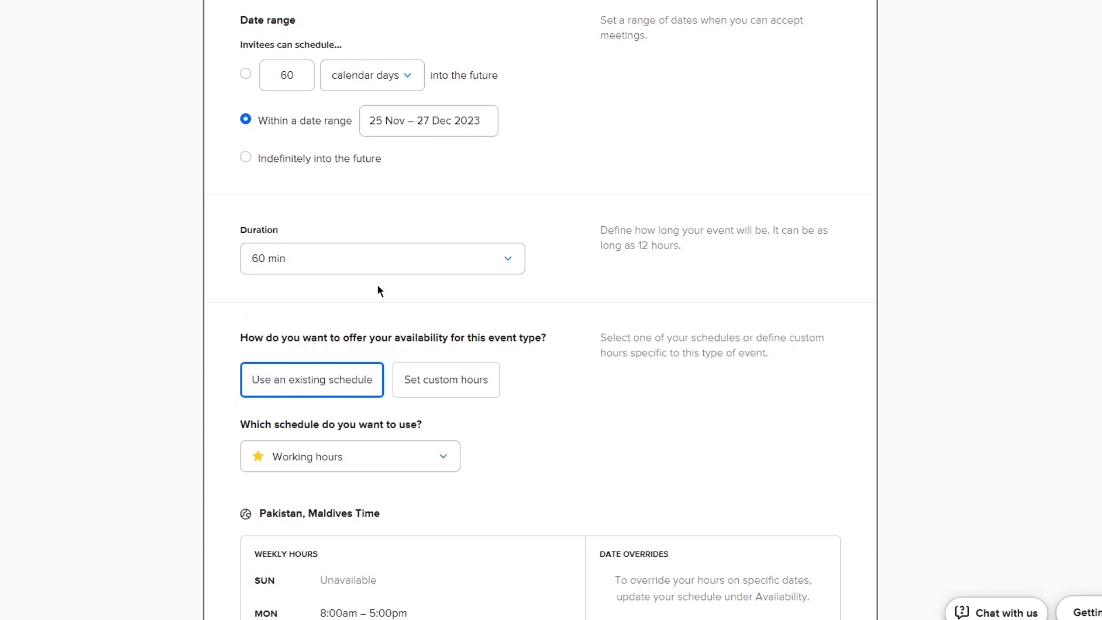
{"action": "mouse_move", "coordinate": [473, 395]}
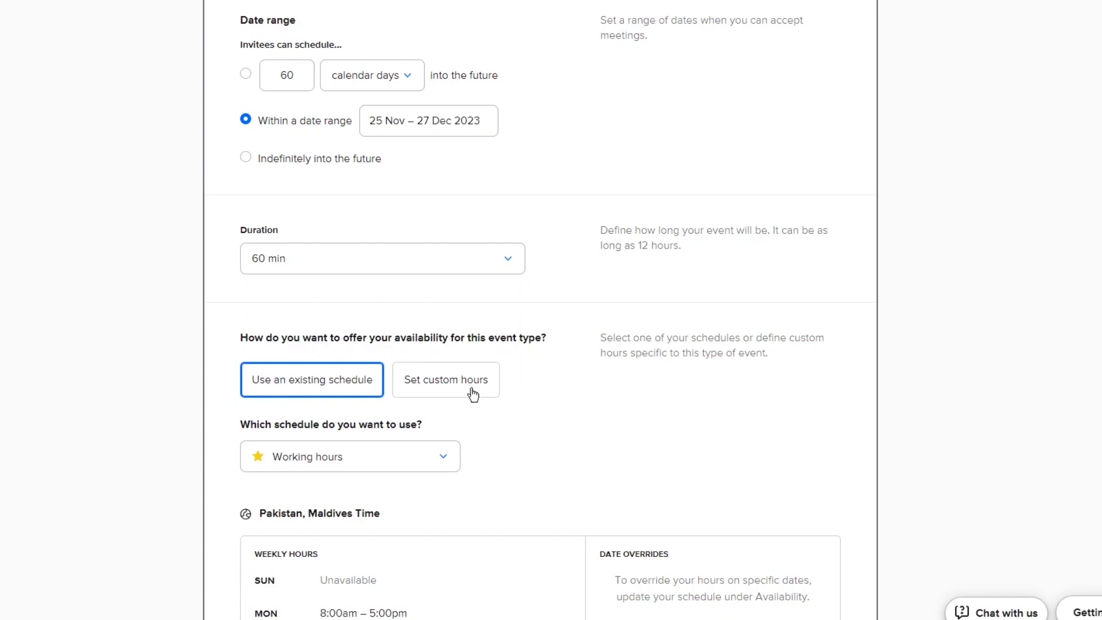
{"action": "mouse_move", "coordinate": [473, 394]}
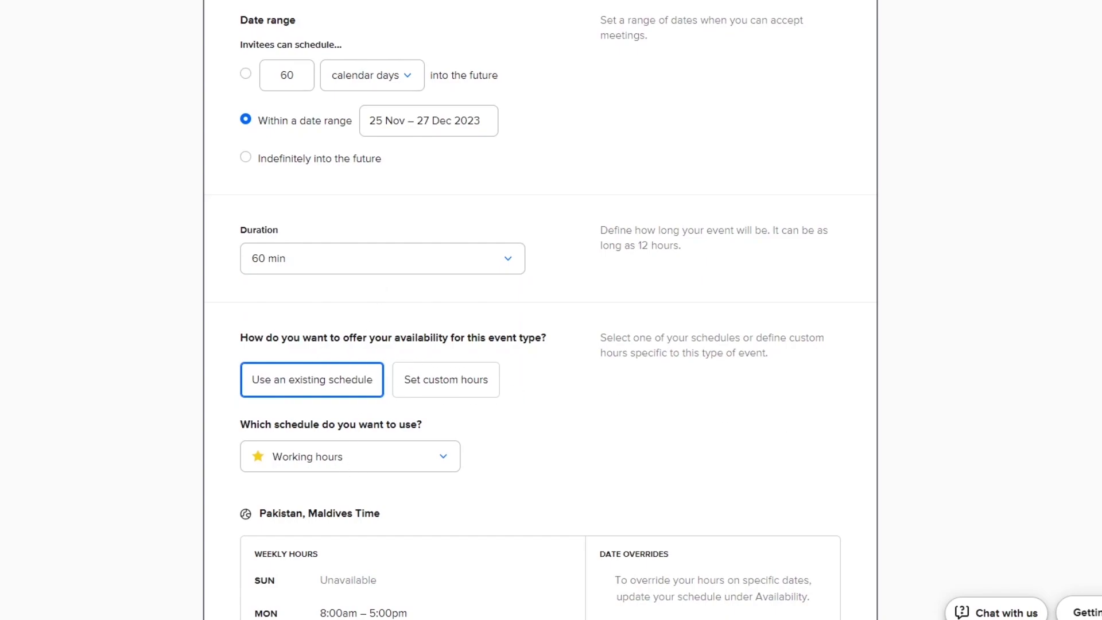
{"action": "mouse_move", "coordinate": [751, 404]}
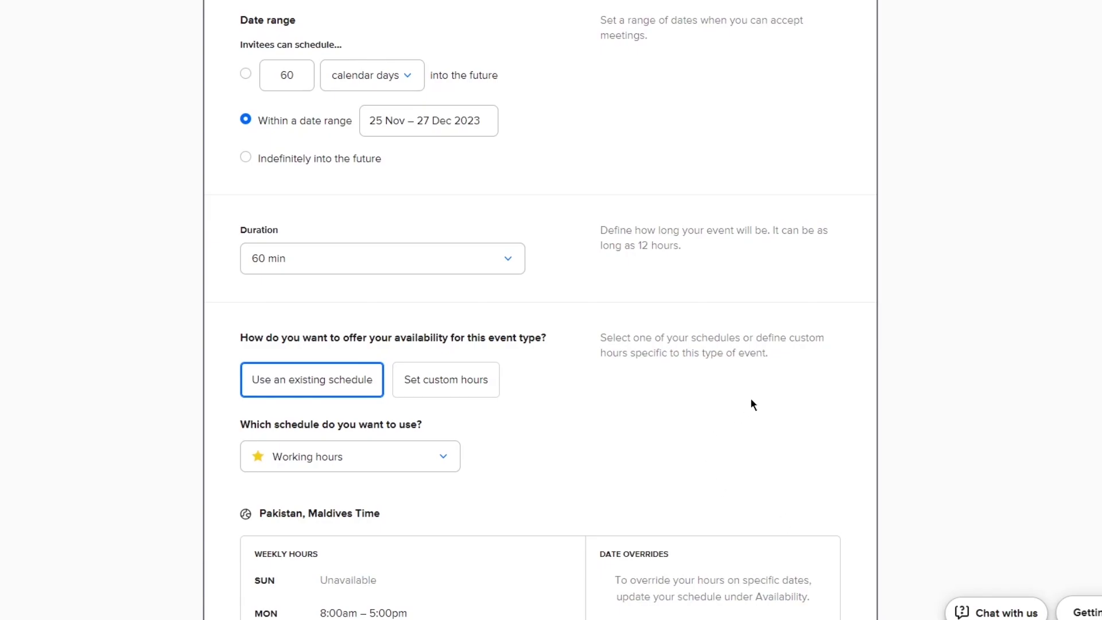
{"action": "scroll", "scroll_direction": "down", "scroll_amount": 3}
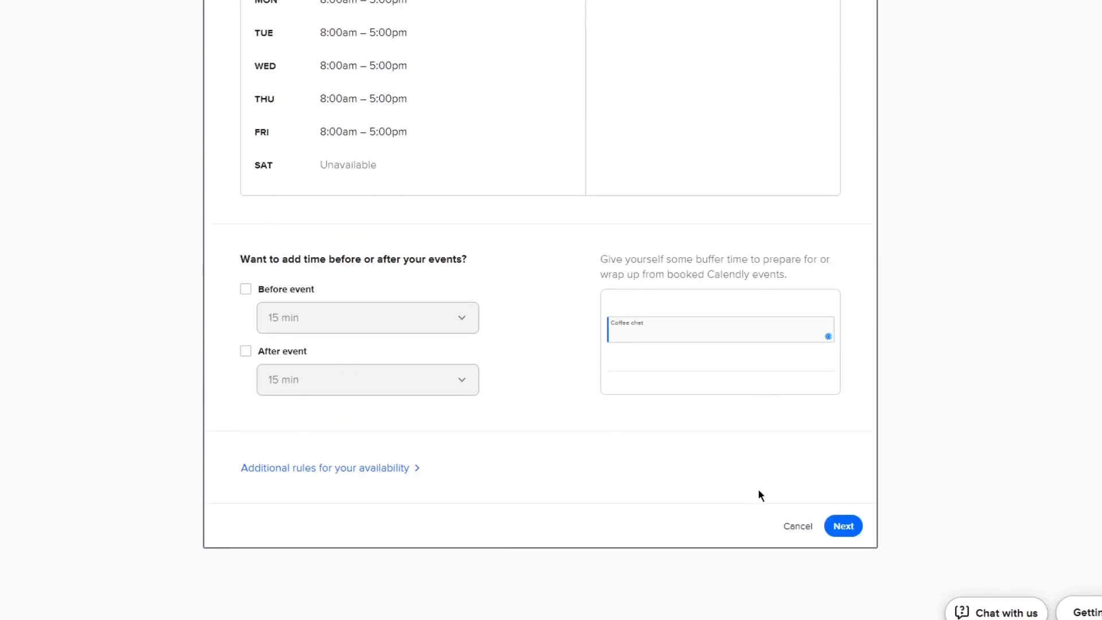
{"action": "left_click", "coordinate": [842, 526]}
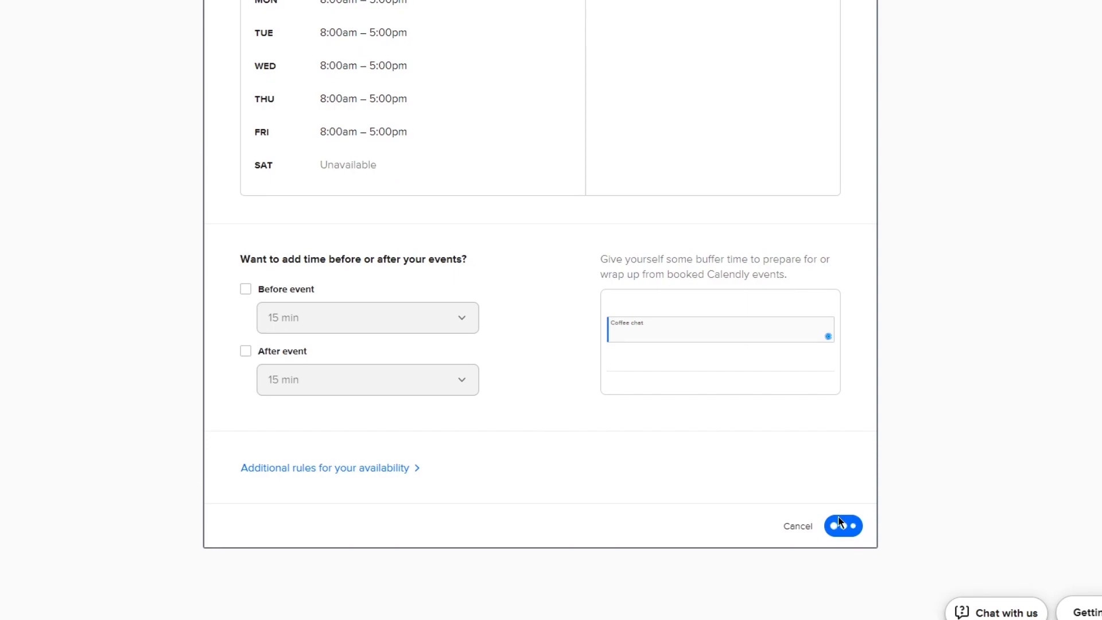
Save the Coffee chat settings and go back to the event type chooser.
{"action": "left_click", "coordinate": [843, 526]}
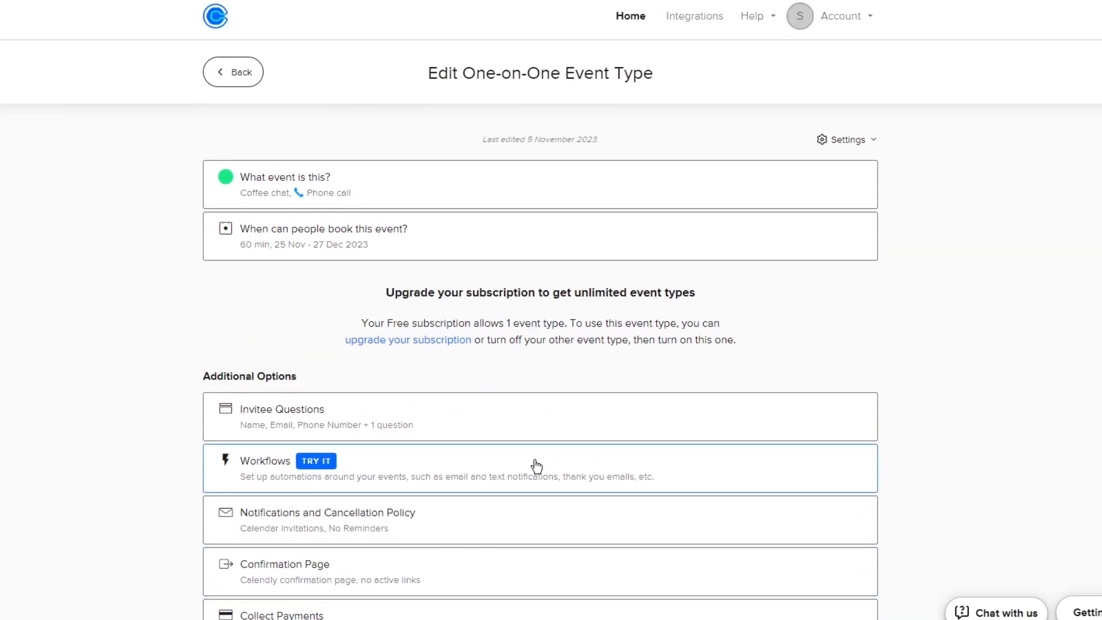
{"action": "mouse_move", "coordinate": [245, 68]}
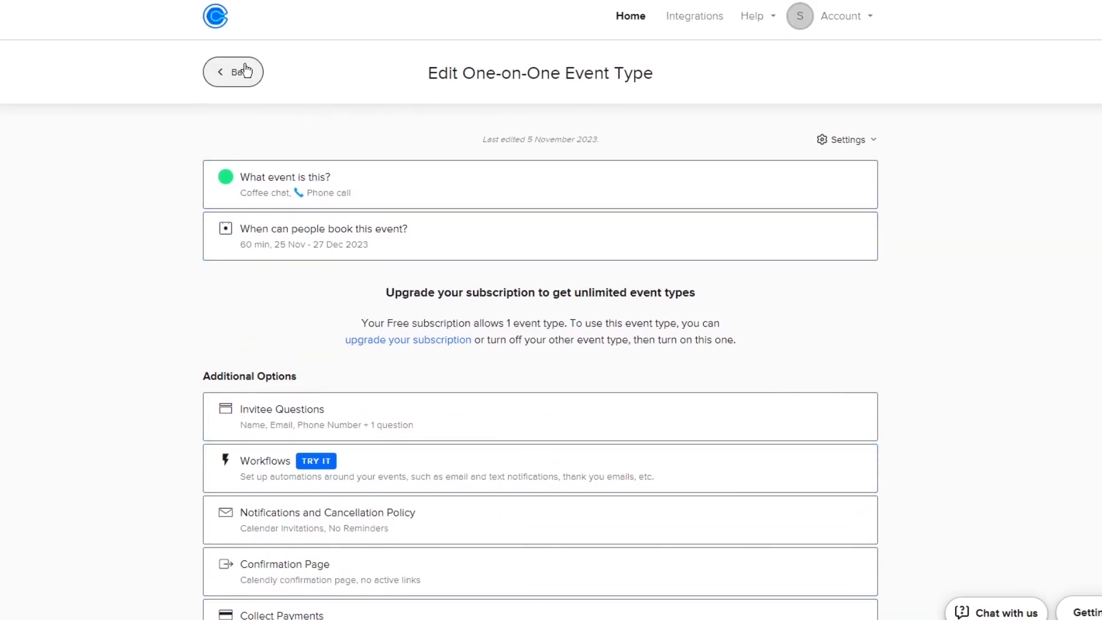
{"action": "left_click", "coordinate": [232, 71]}
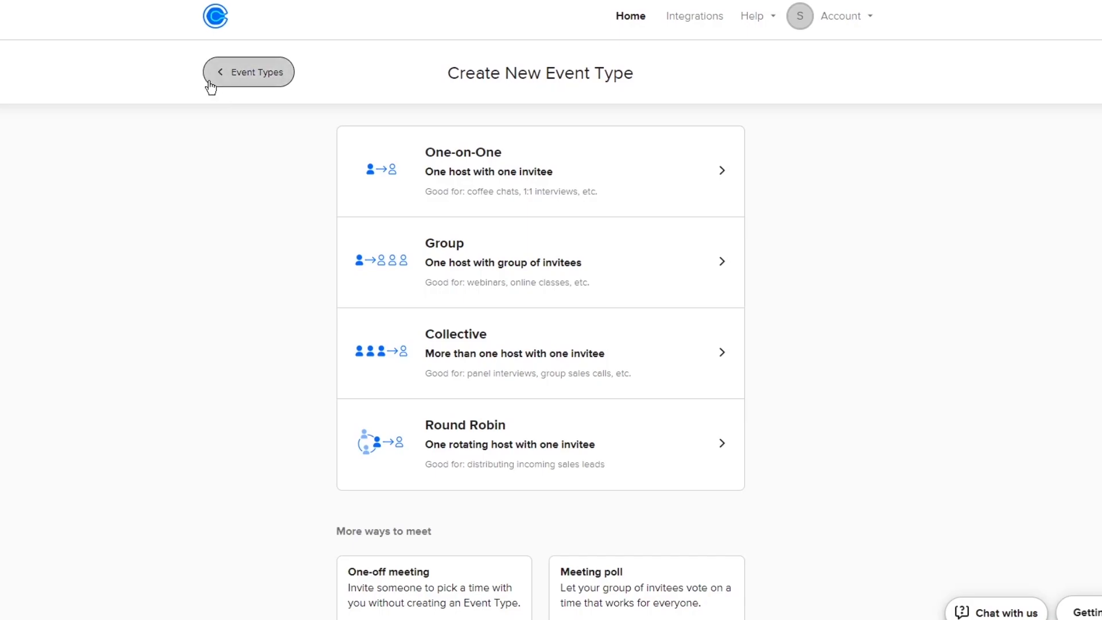
Return to Event Types, attempt to turn on Coffee chat, and dismiss the upgrade popup.
{"action": "left_click", "coordinate": [248, 71]}
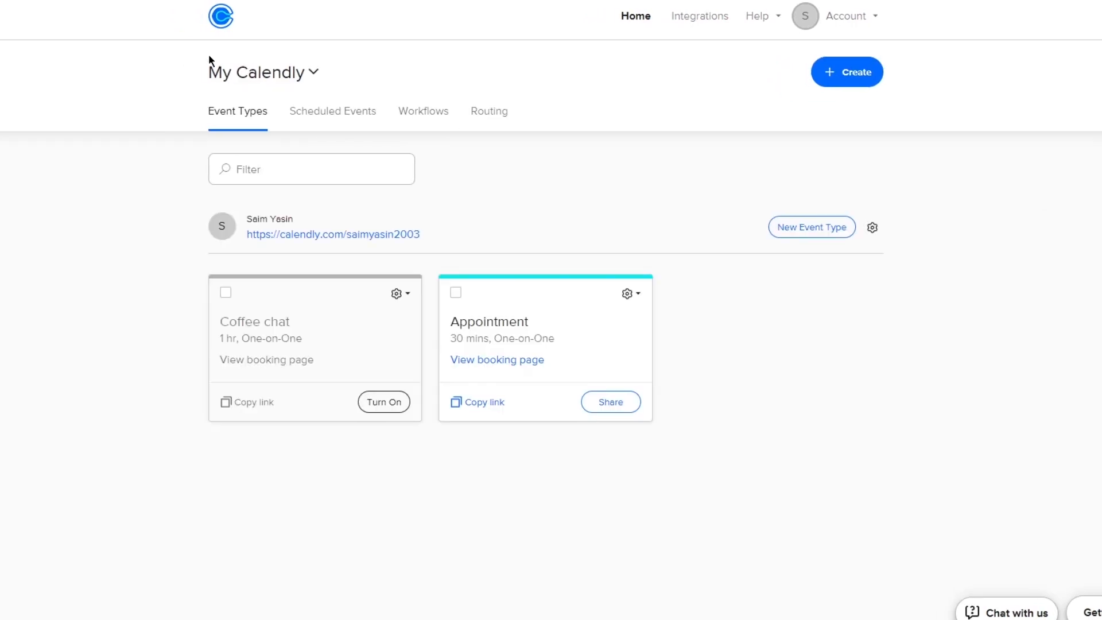
{"action": "mouse_move", "coordinate": [385, 289]}
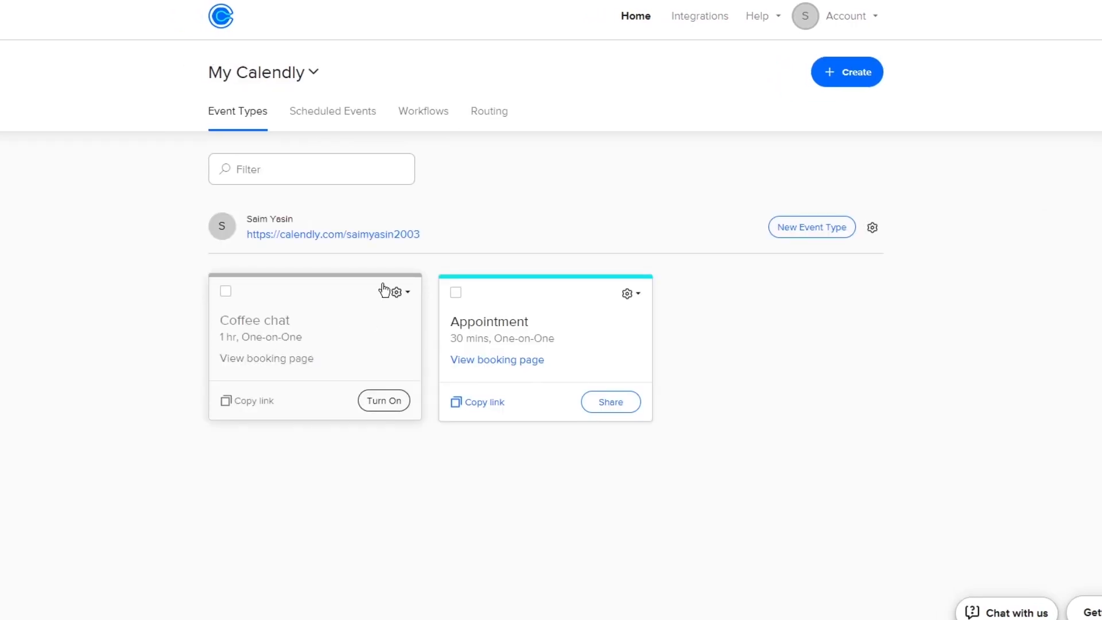
{"action": "mouse_move", "coordinate": [411, 392]}
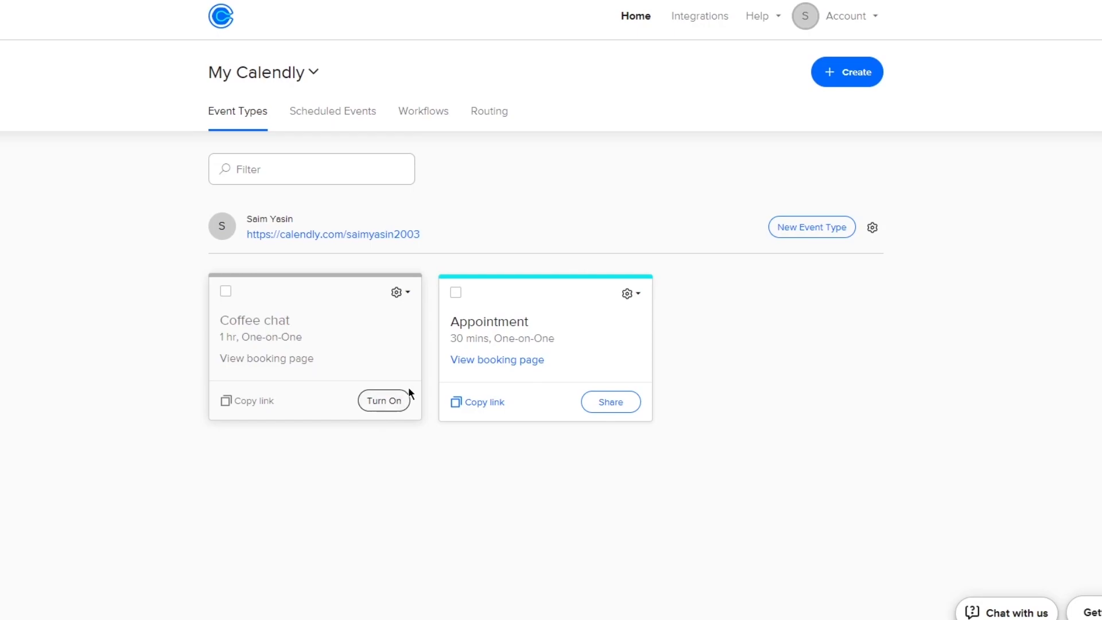
{"action": "mouse_move", "coordinate": [496, 358]}
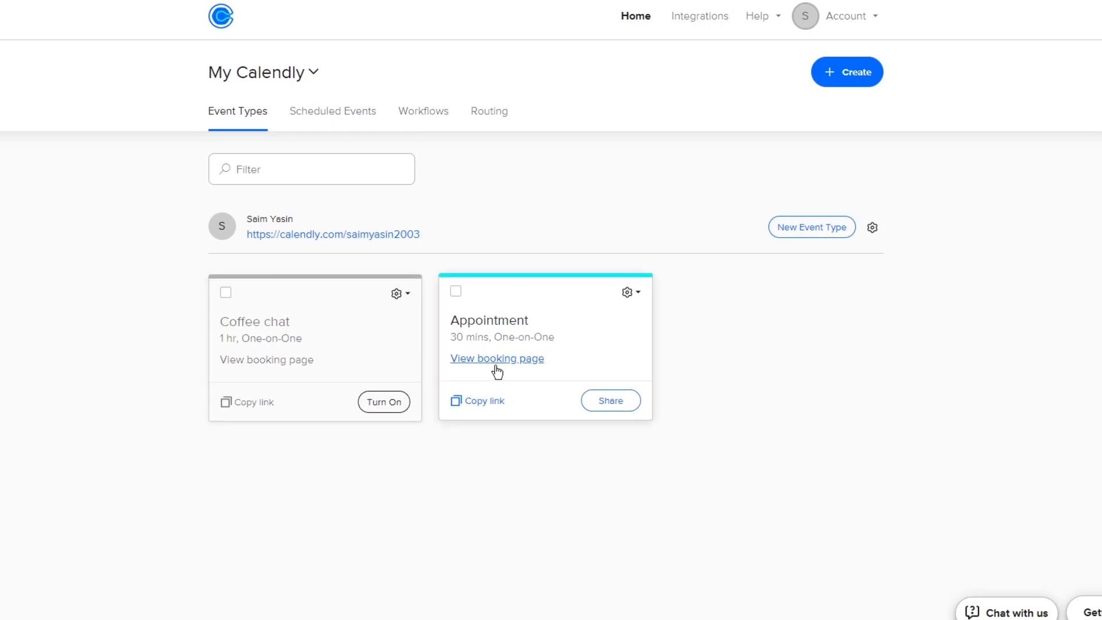
{"action": "mouse_move", "coordinate": [384, 400]}
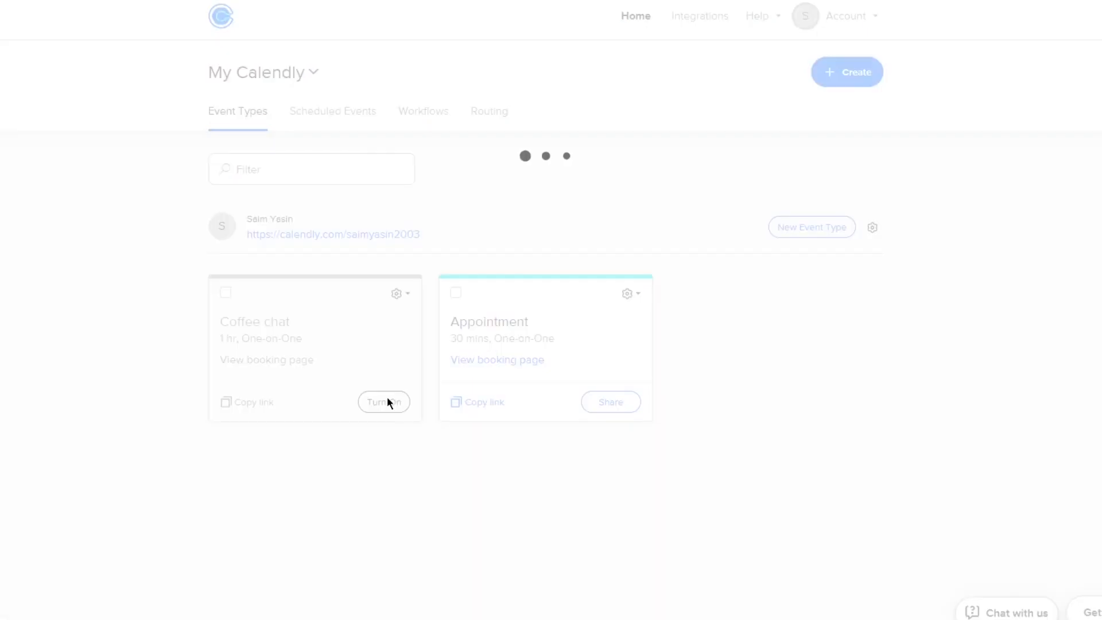
{"action": "left_click", "coordinate": [384, 401]}
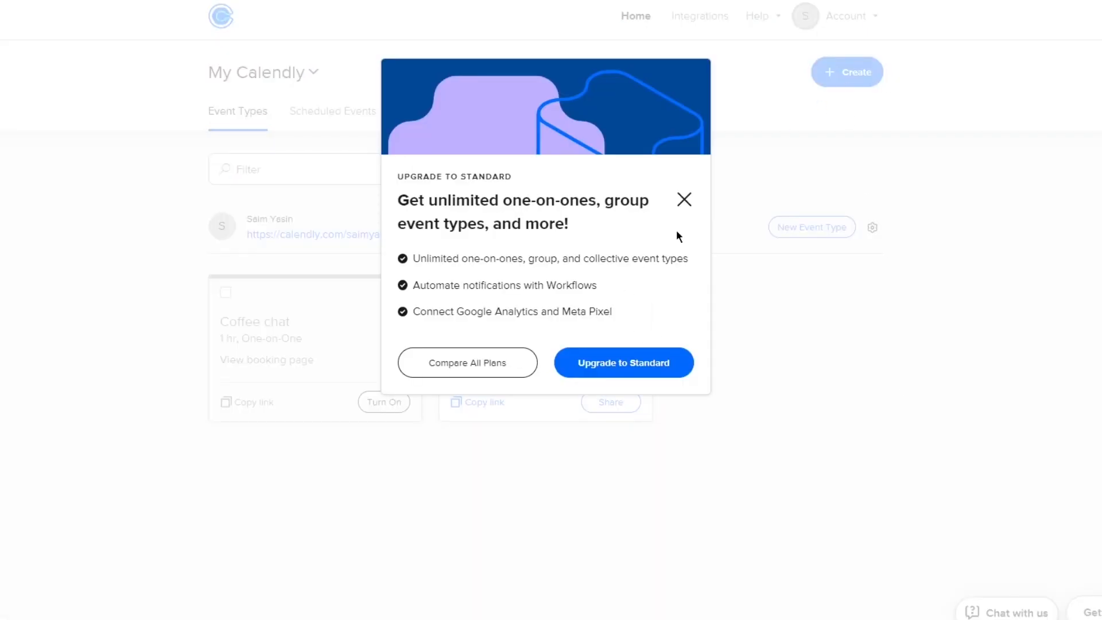
{"action": "left_click", "coordinate": [683, 200]}
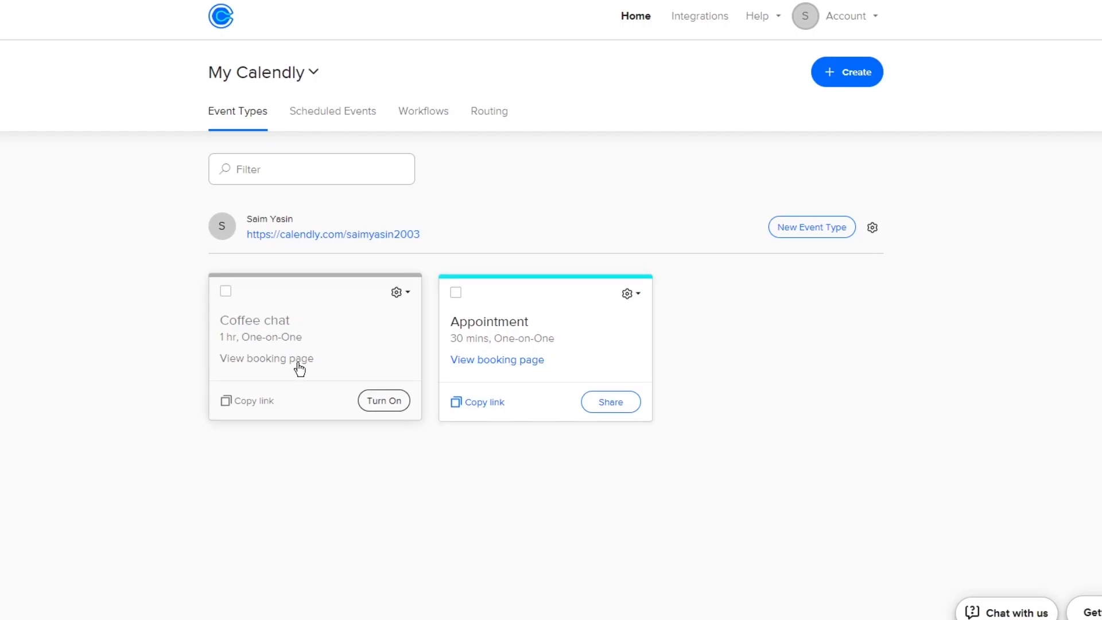
{"action": "mouse_move", "coordinate": [470, 297]}
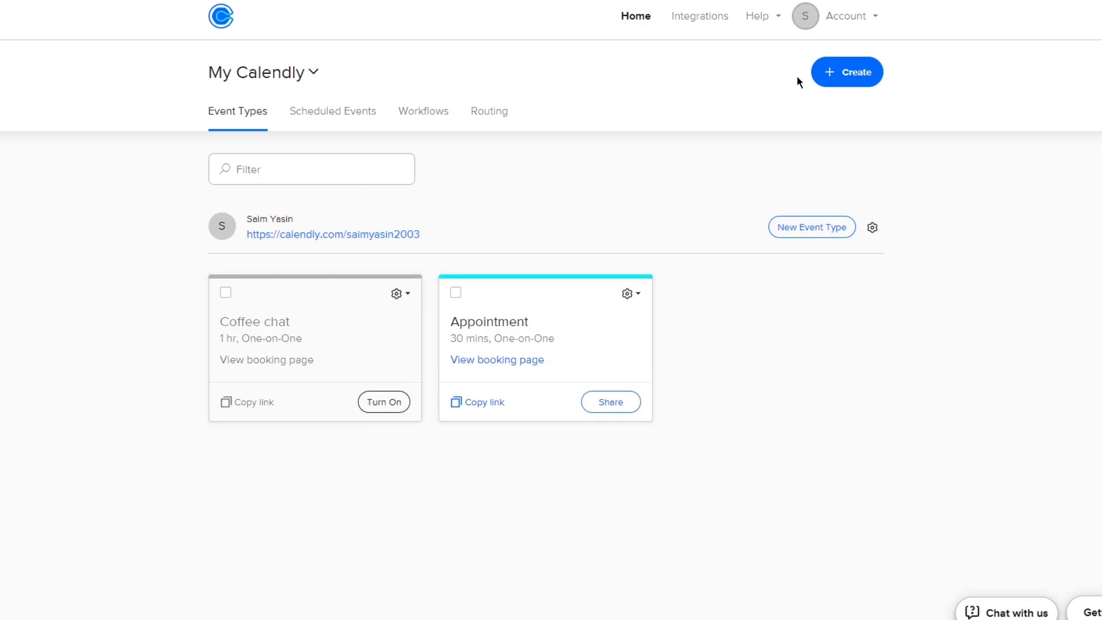
Open Calendly's Create menu listing Event type, One-off meeting and Meeting poll.
{"action": "left_click", "coordinate": [845, 71]}
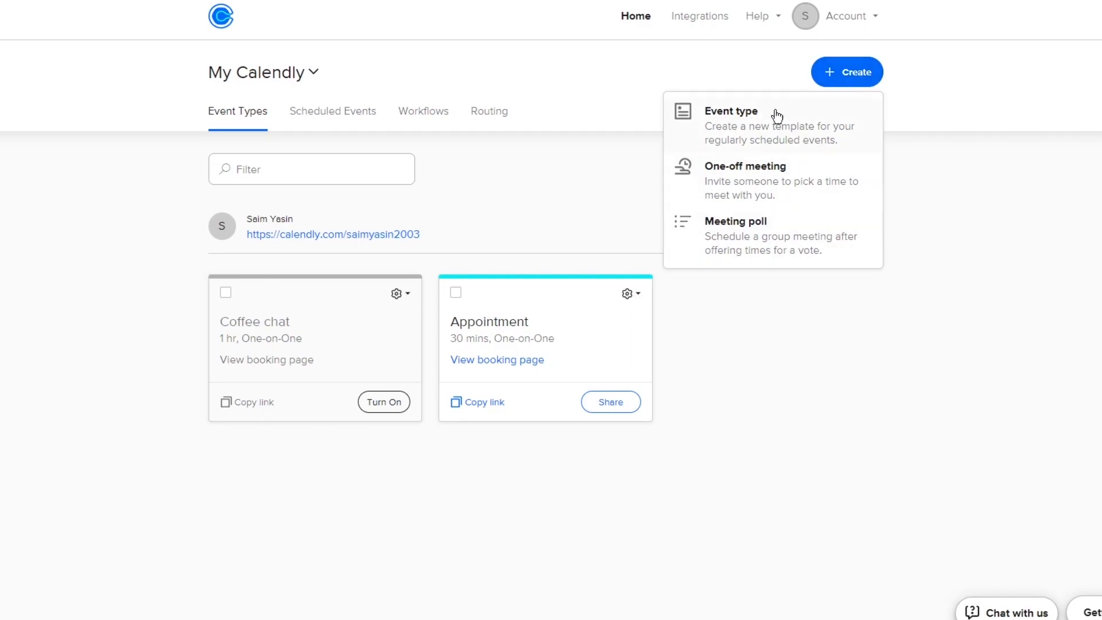
{"action": "mouse_move", "coordinate": [420, 343]}
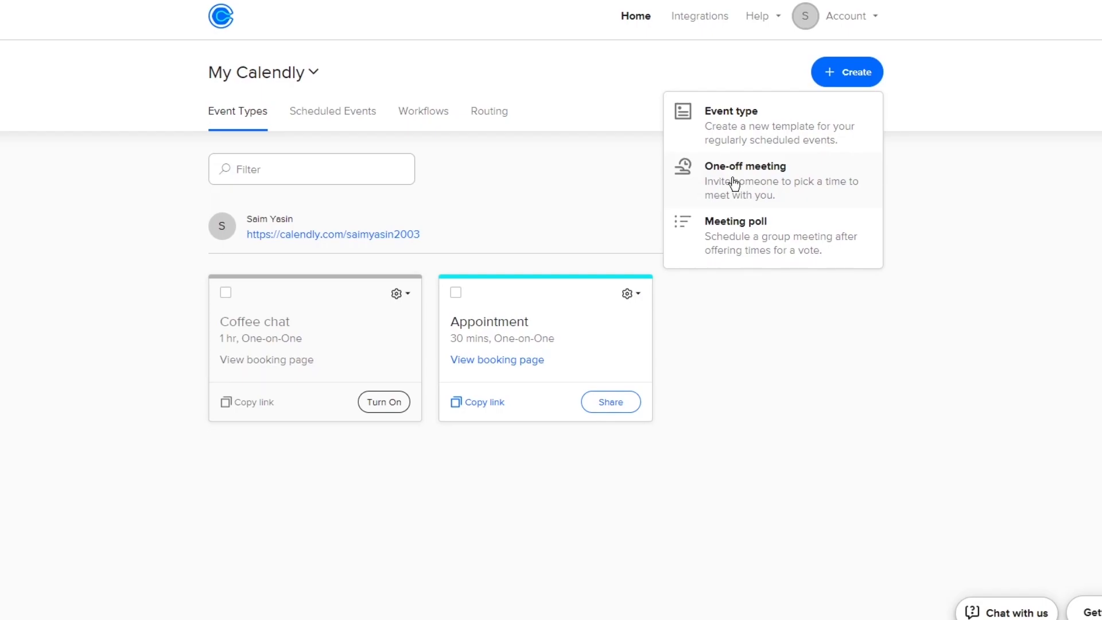
{"action": "mouse_move", "coordinate": [710, 178]}
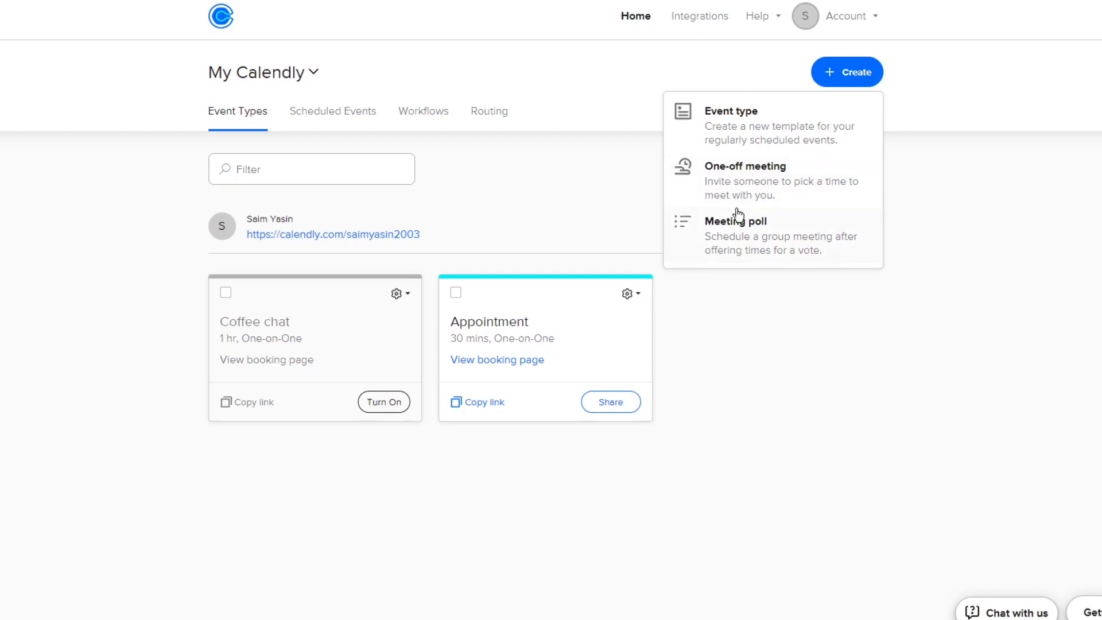
{"action": "mouse_move", "coordinate": [707, 251]}
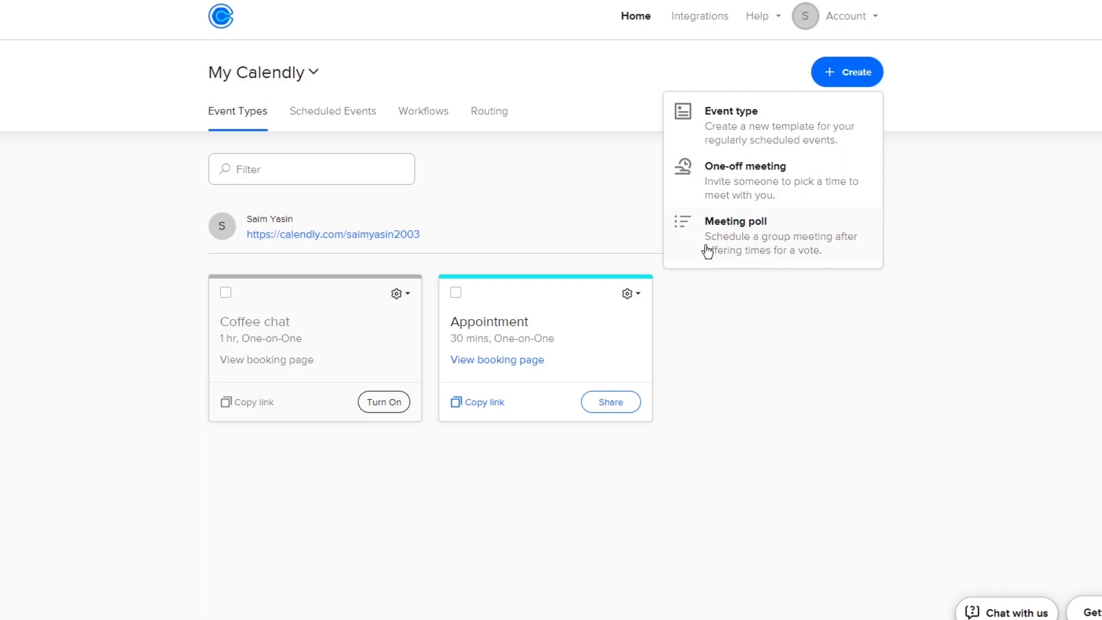
{"action": "mouse_move", "coordinate": [852, 279]}
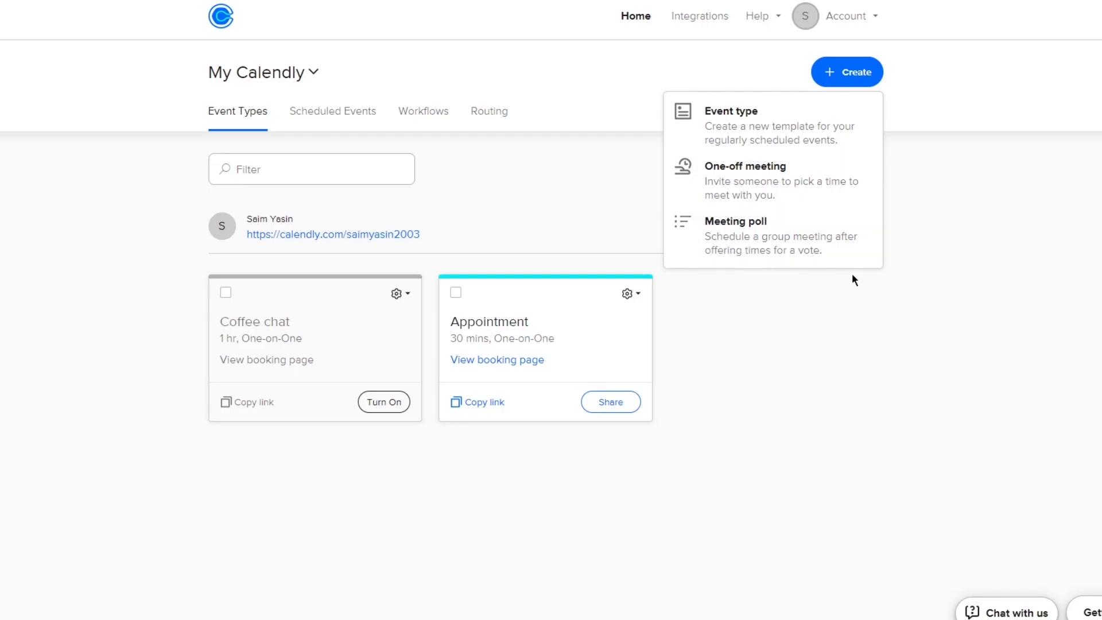